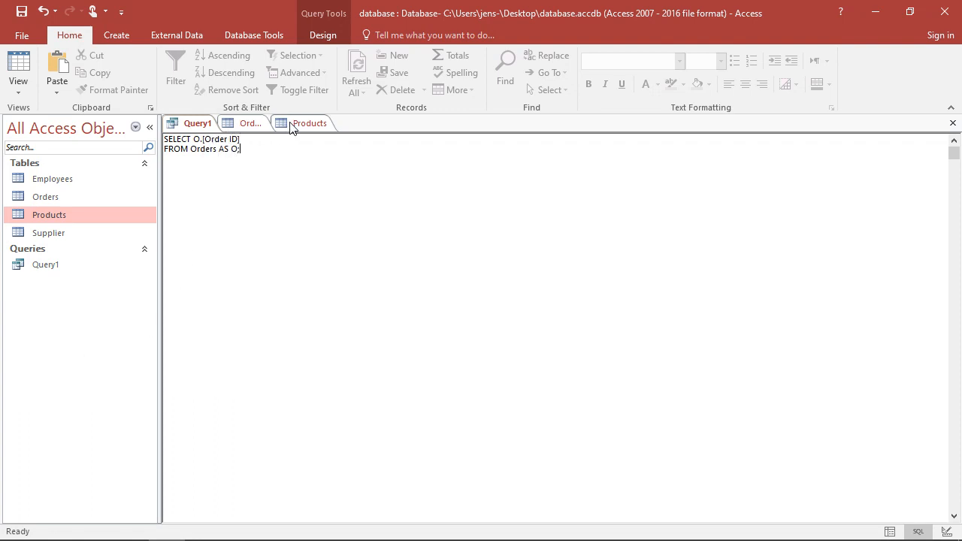
pyautogui.moveTo(248, 128)
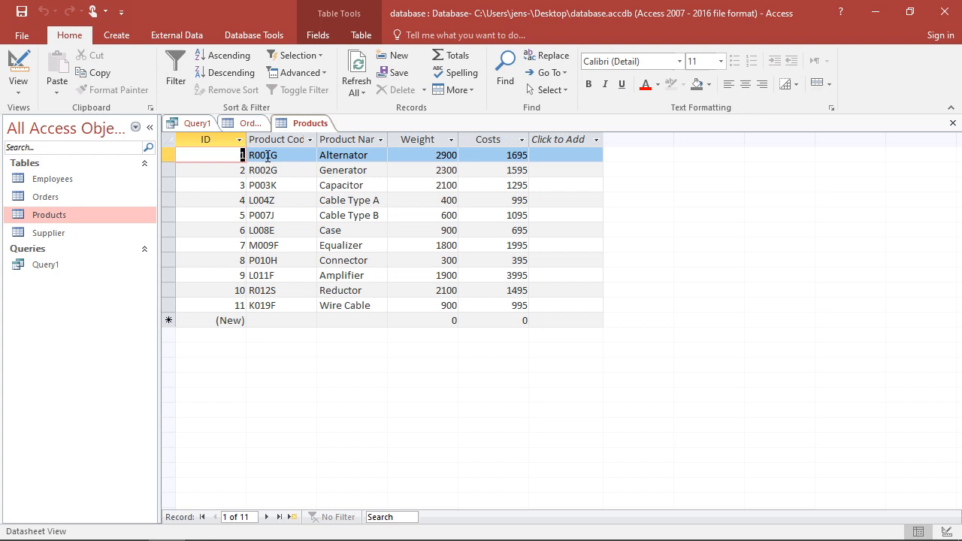
pyautogui.moveTo(370, 155)
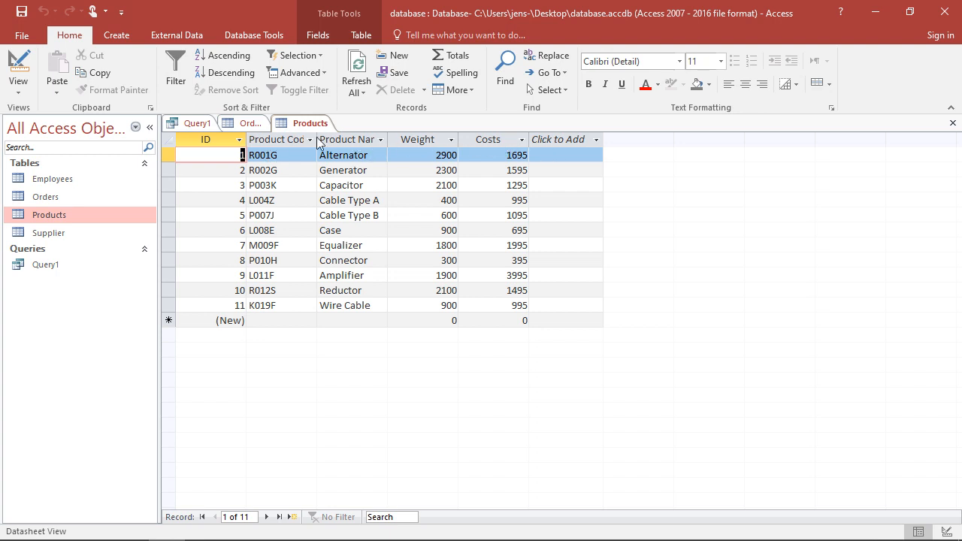
# Open the Orders table datasheet to review order IDs, product codes, quantities and sales reps
pyautogui.click(252, 123)
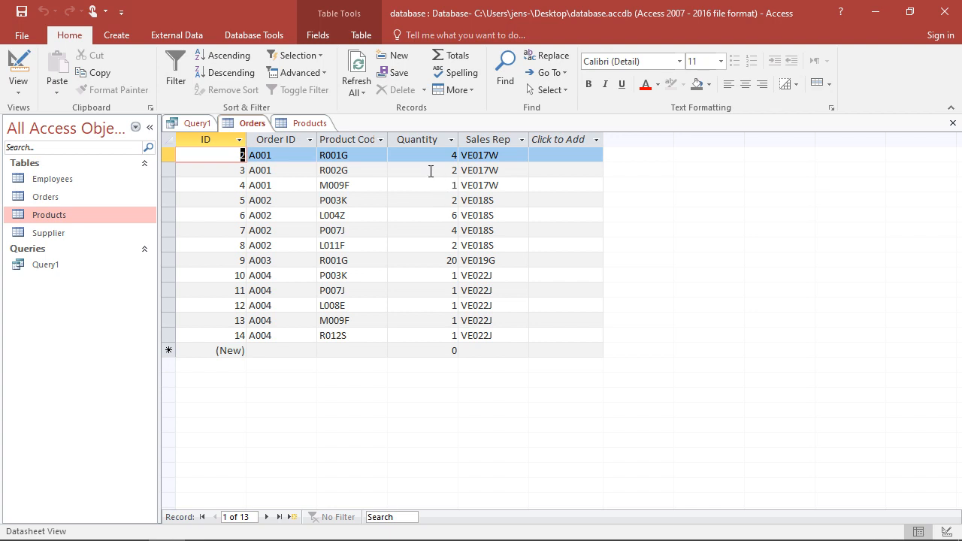
pyautogui.moveTo(324, 170)
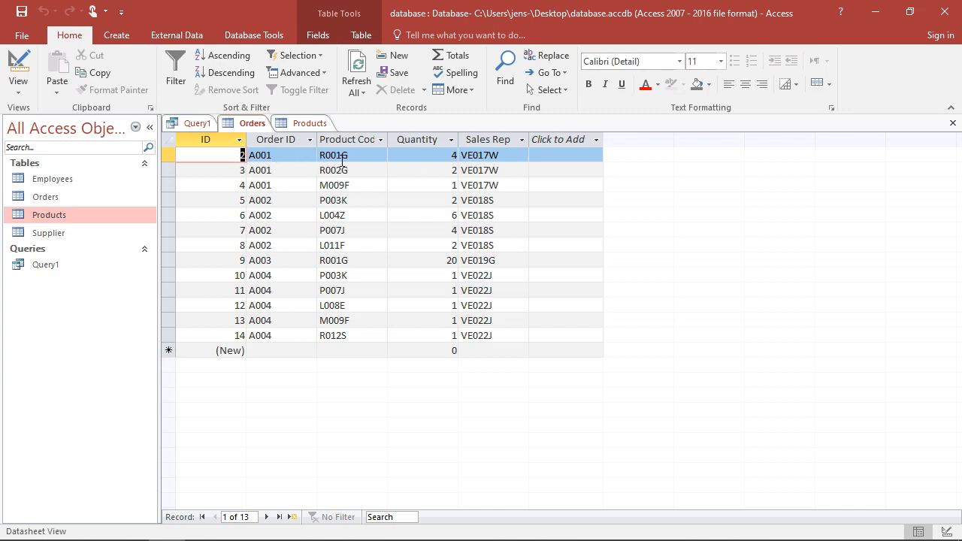
pyautogui.moveTo(386, 154)
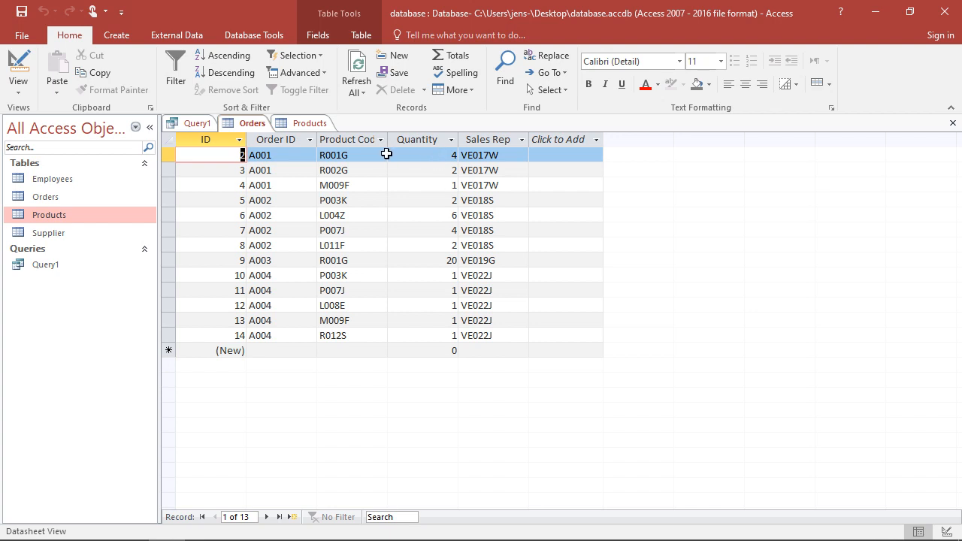
pyautogui.moveTo(465, 147)
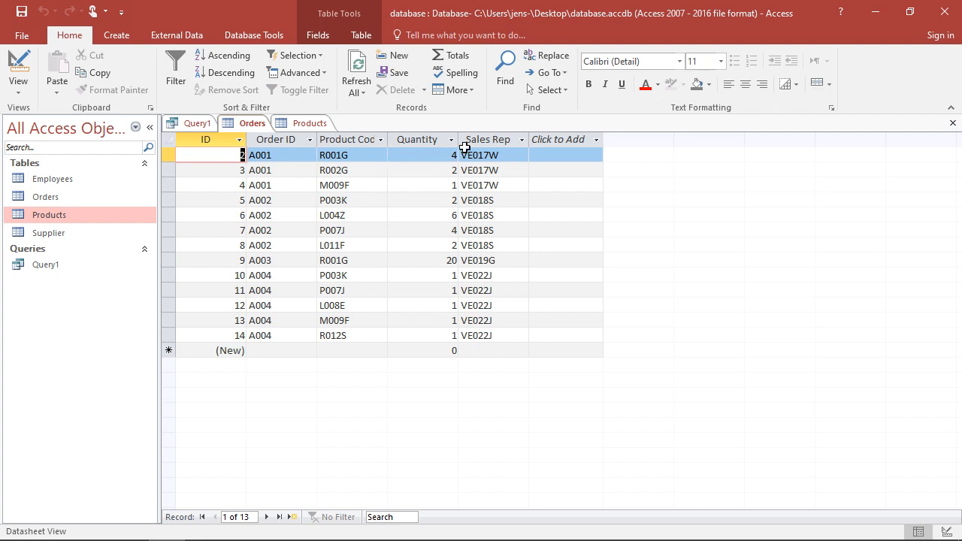
pyautogui.moveTo(381, 152)
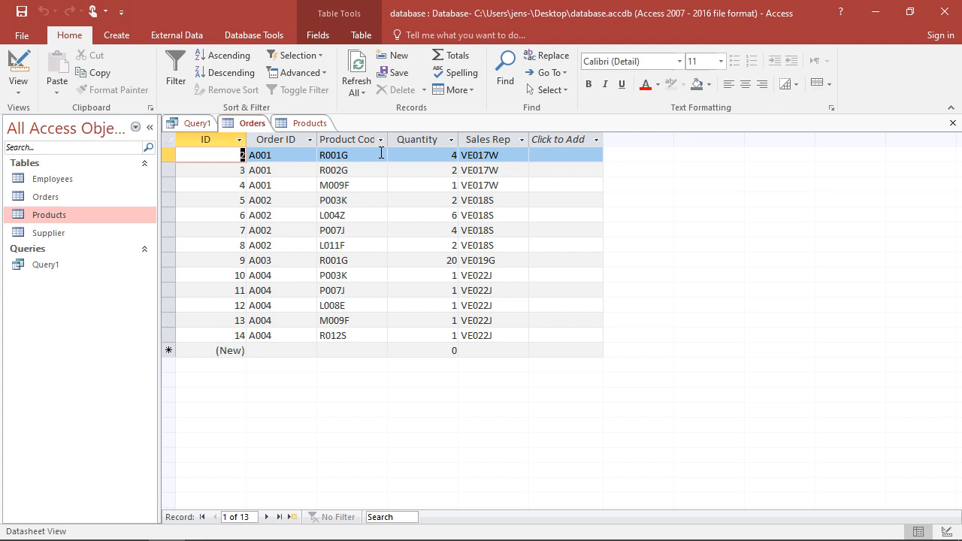
pyautogui.moveTo(306, 151)
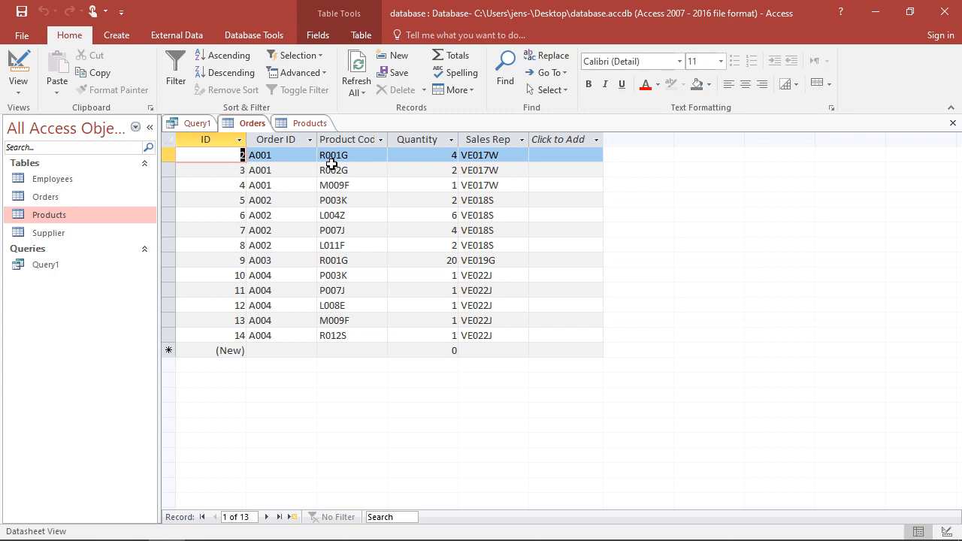
pyautogui.moveTo(348, 165)
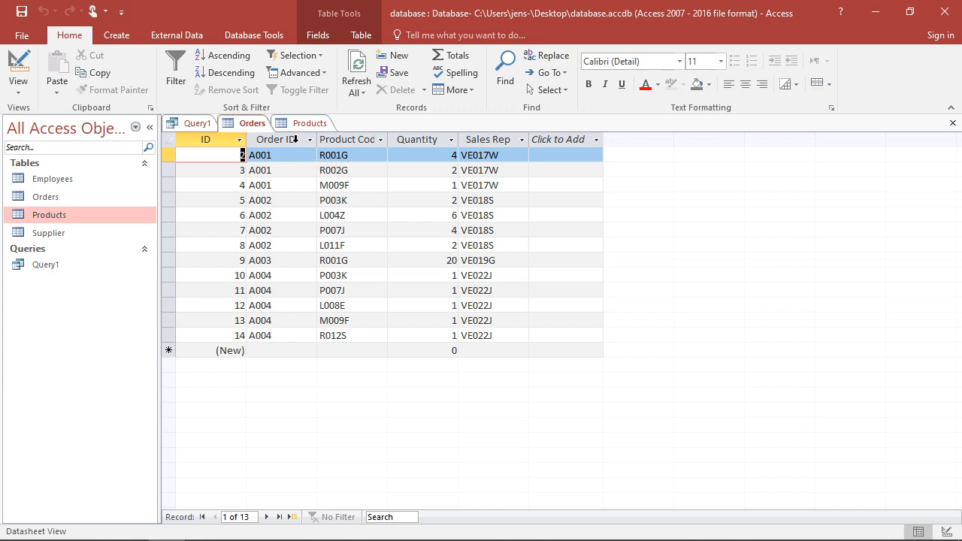
# Compare product codes in the Products and Orders tables, then return to Query1's SQL
pyautogui.click(308, 123)
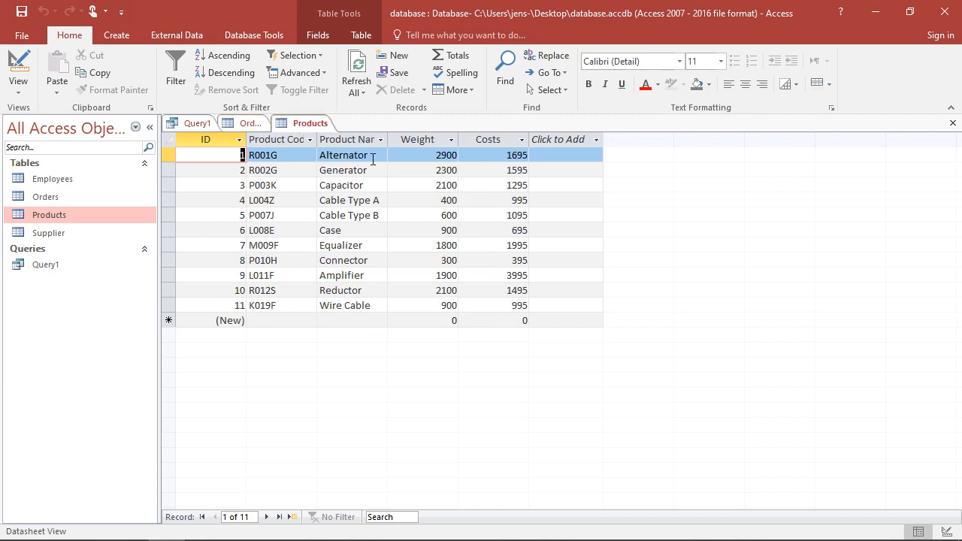
pyautogui.moveTo(362, 164)
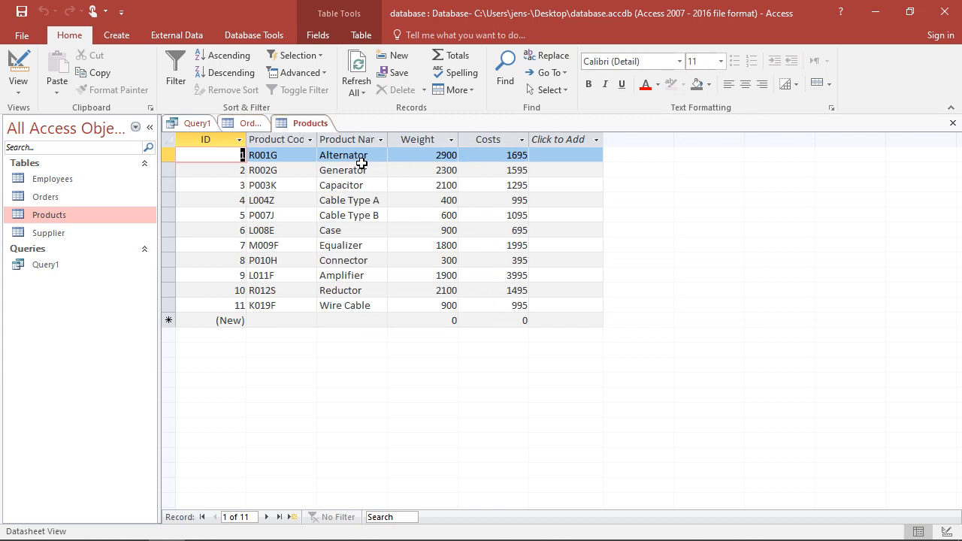
pyautogui.click(251, 123)
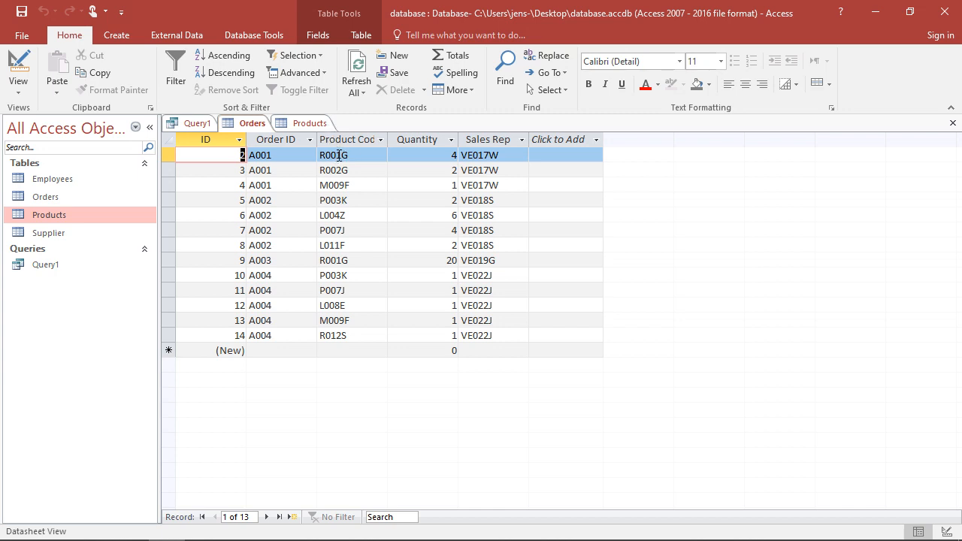
pyautogui.click(309, 123)
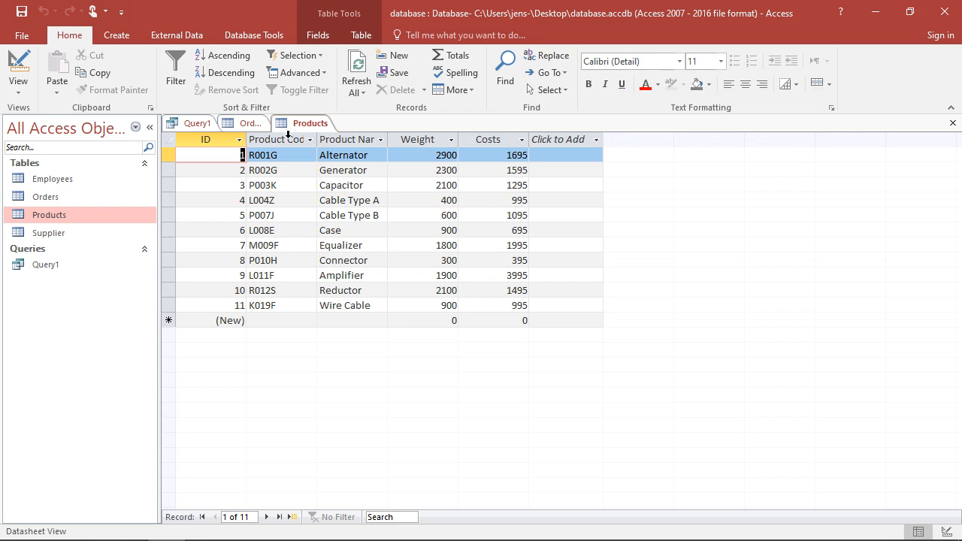
pyautogui.moveTo(250, 123)
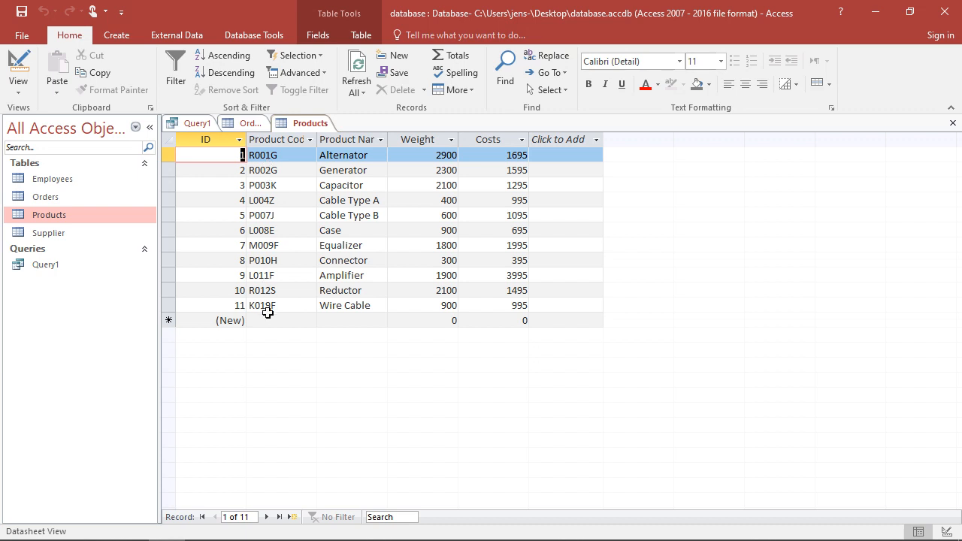
pyautogui.moveTo(262, 288)
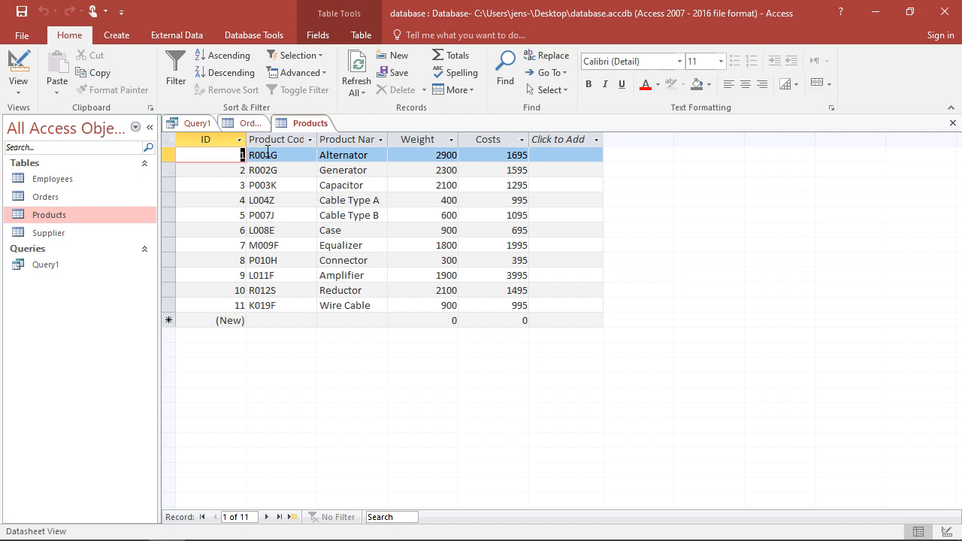
pyautogui.click(197, 122)
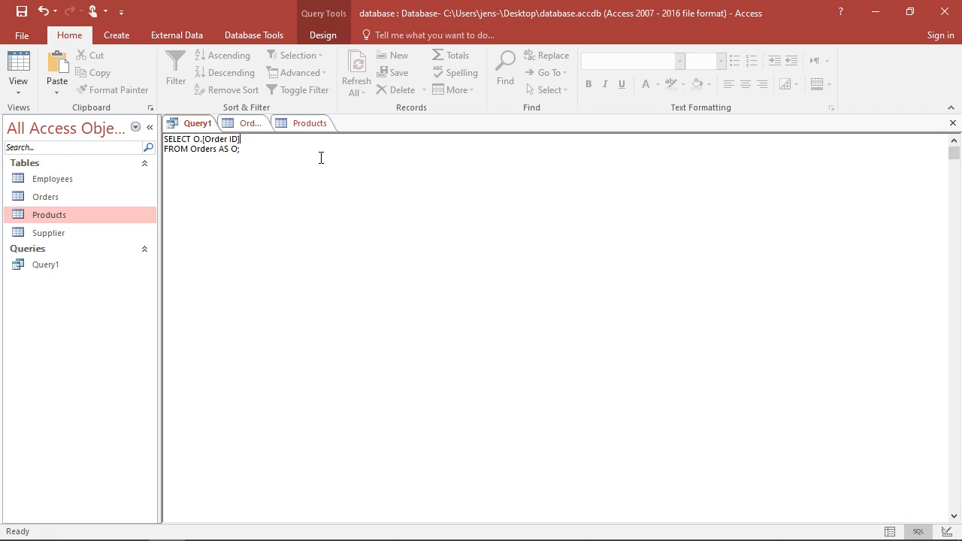
# Add the product name and O.Quantity to the SELECT line and begin an O.Quantity* expression
pyautogui.write(',')
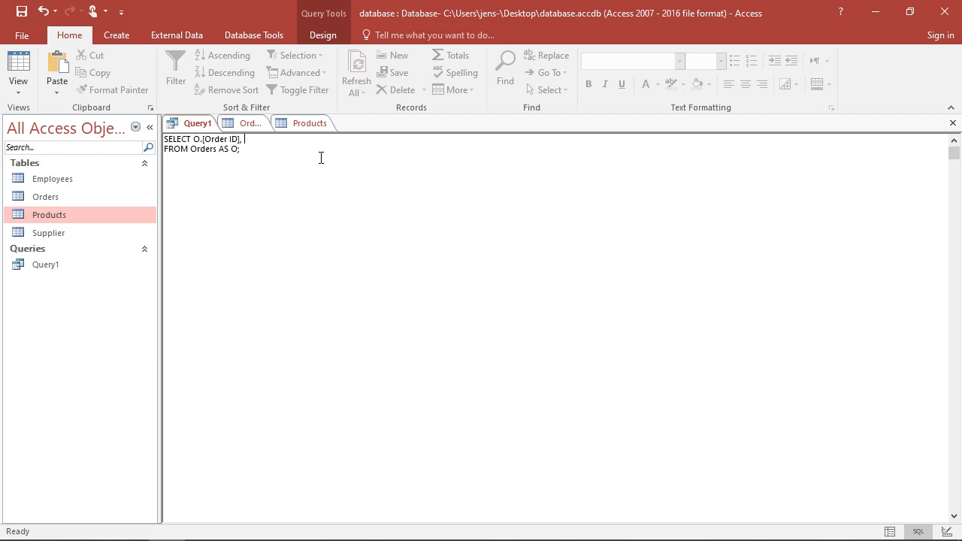
pyautogui.write('P.')
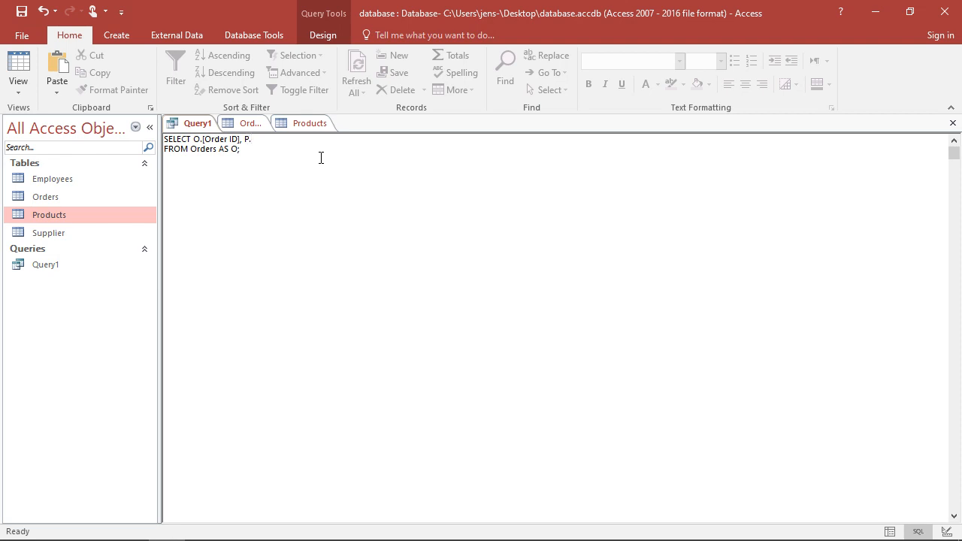
pyautogui.write('.')
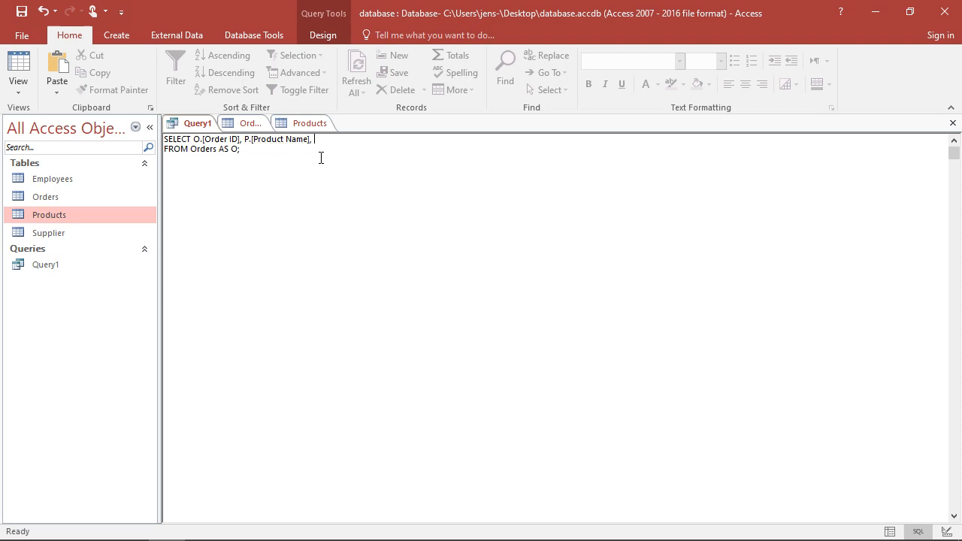
pyautogui.write('O.')
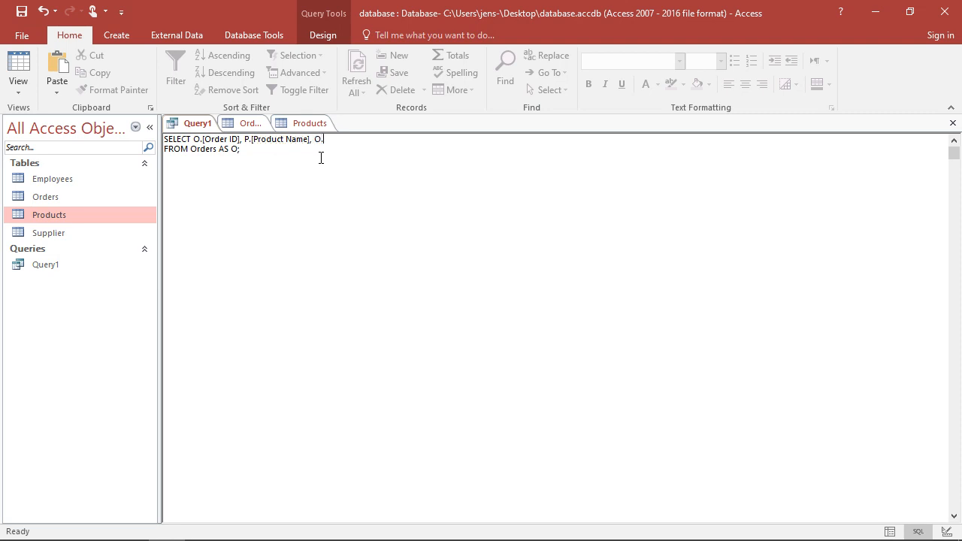
pyautogui.click(251, 123)
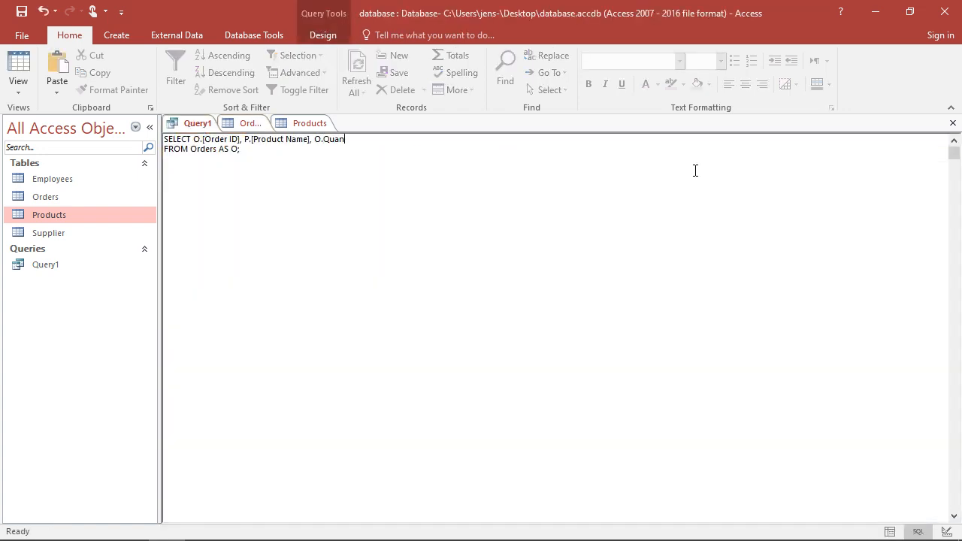
pyautogui.write('tity')
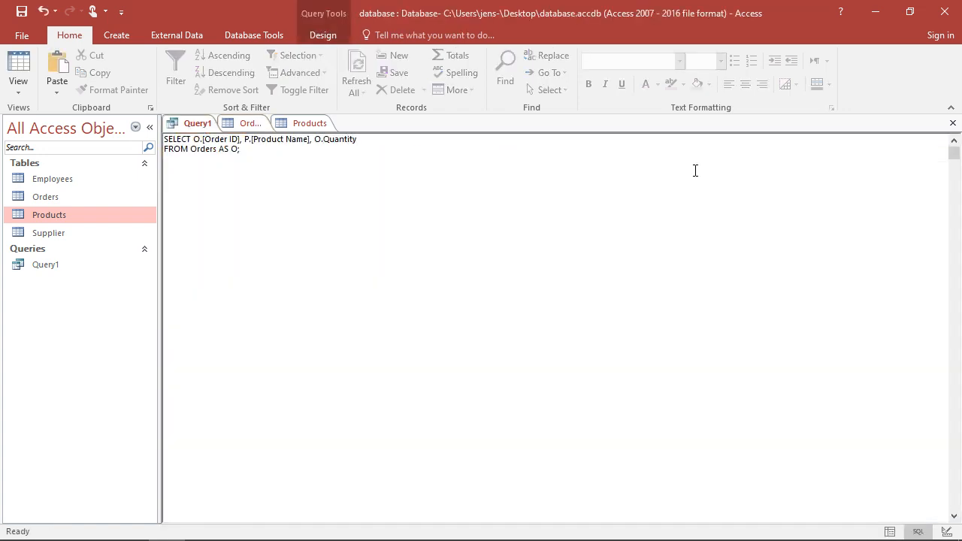
pyautogui.write(',')
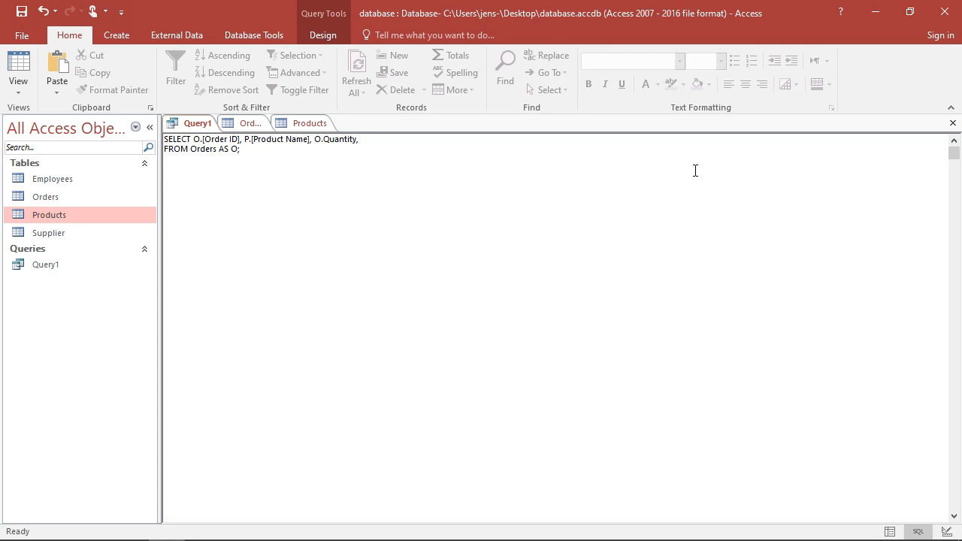
pyautogui.moveTo(653, 186)
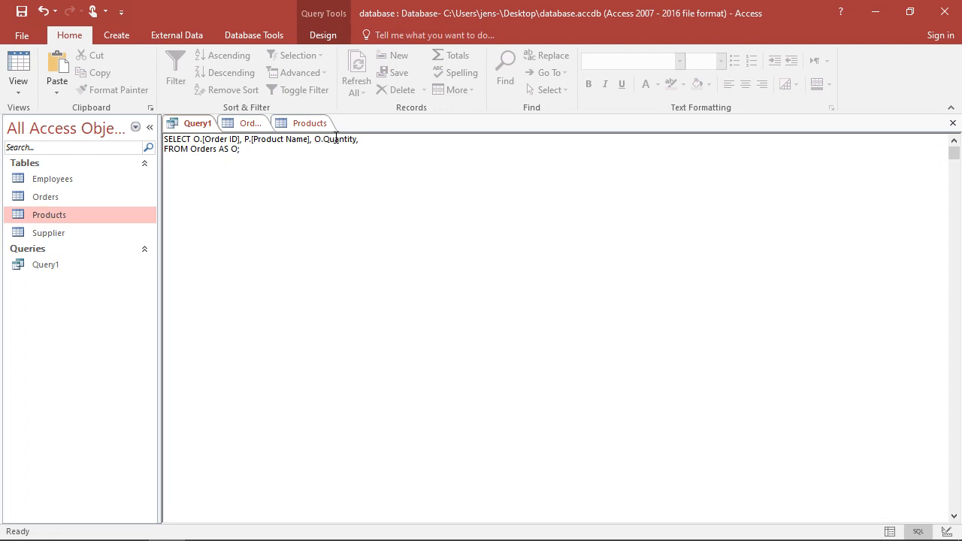
pyautogui.write(', O.Qu')
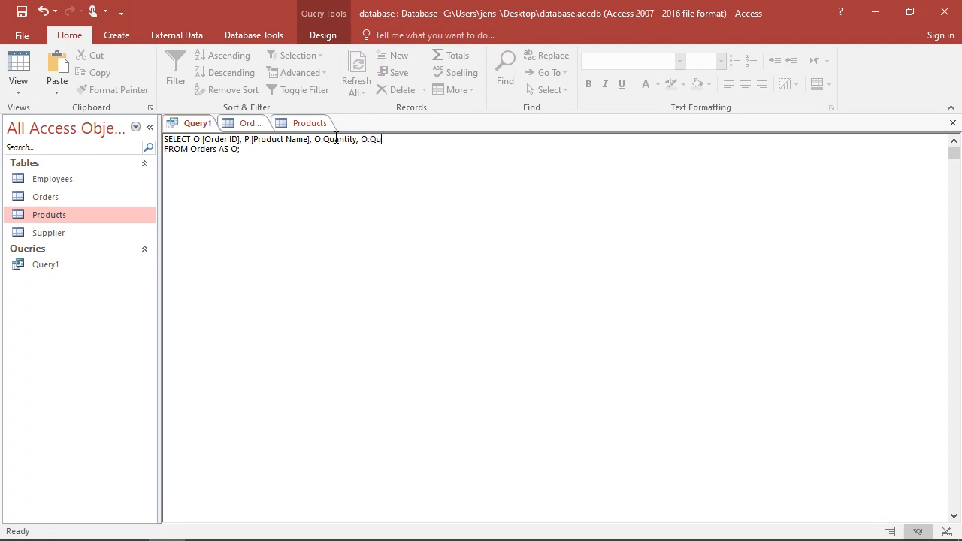
pyautogui.write('antity*')
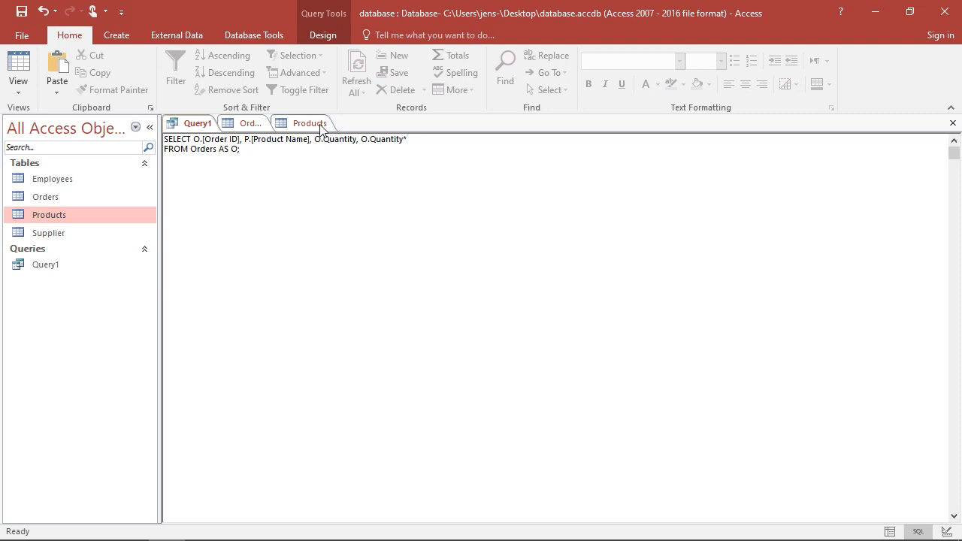
# Complete the fourth column as O.Quantity*P.Costs/100 AS [Sub Total]
pyautogui.click(301, 123)
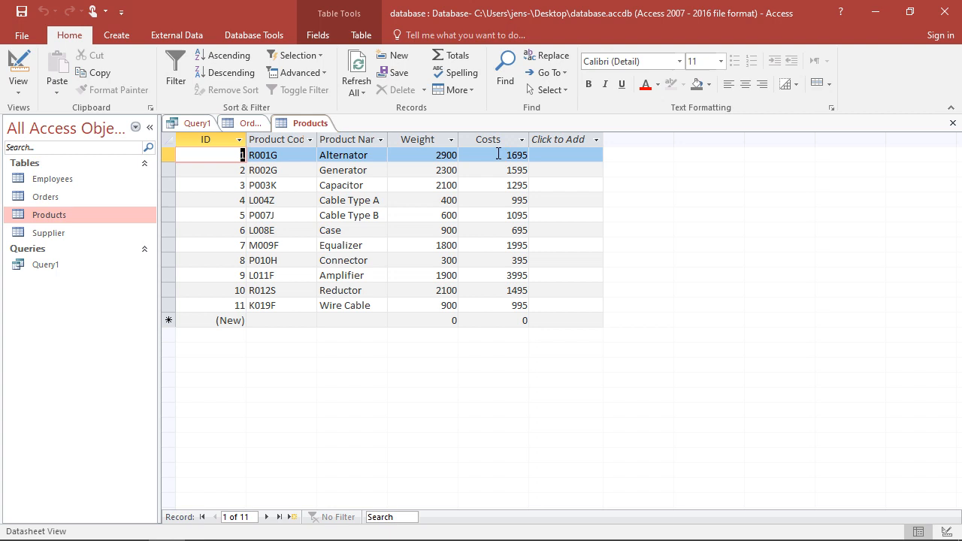
pyautogui.click(197, 122)
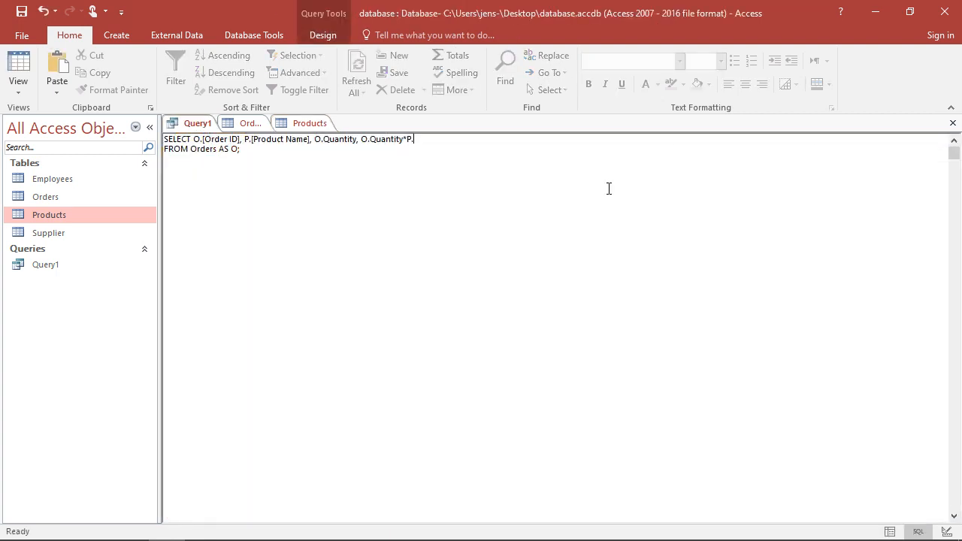
pyautogui.write('Costs')
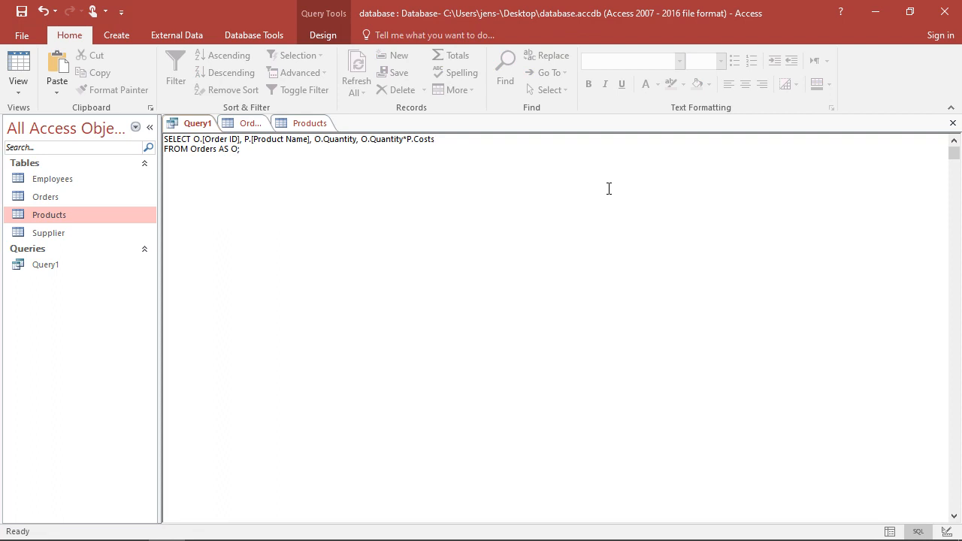
pyautogui.write('/100')
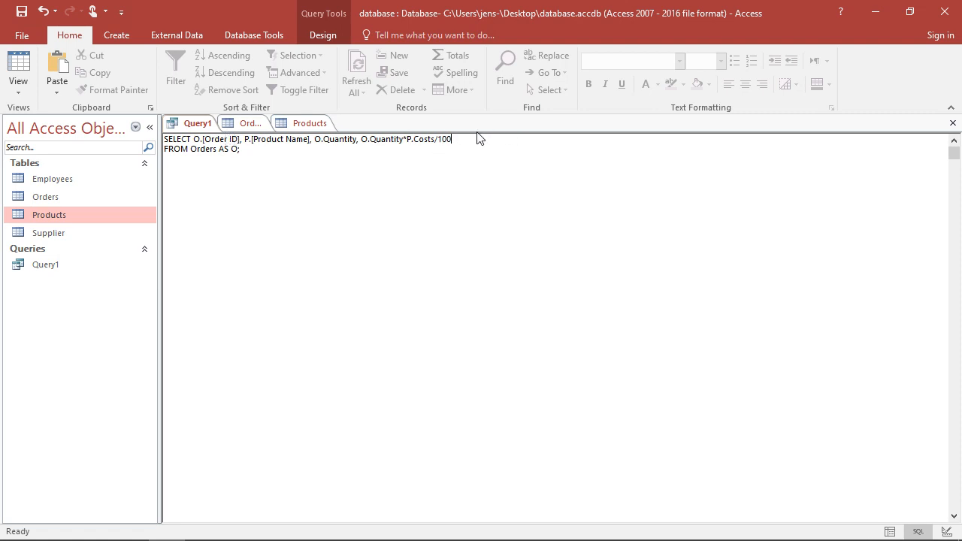
pyautogui.write('AS [Sub Total')
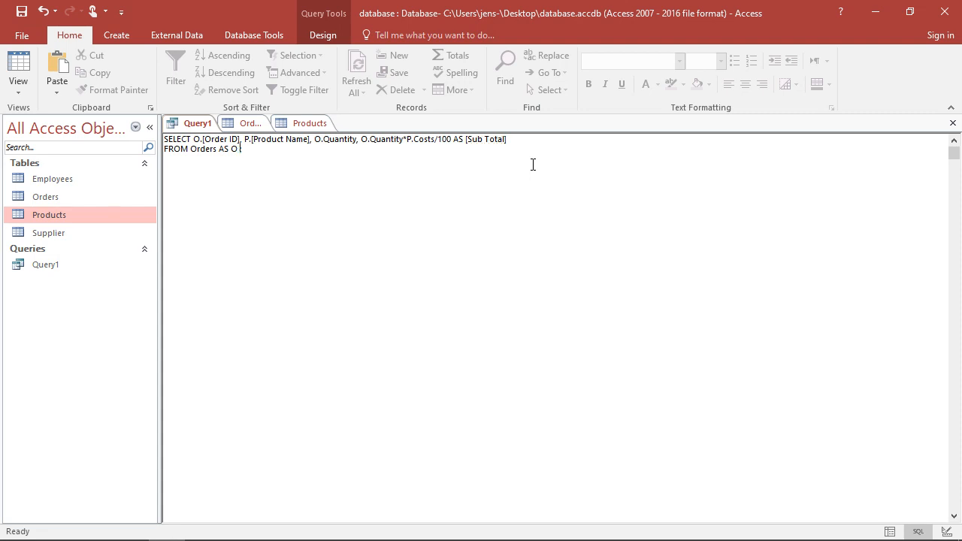
# Rewrite the FROM line as Orders AS O INNER JOIN Products AS P
pyautogui.write('Products')
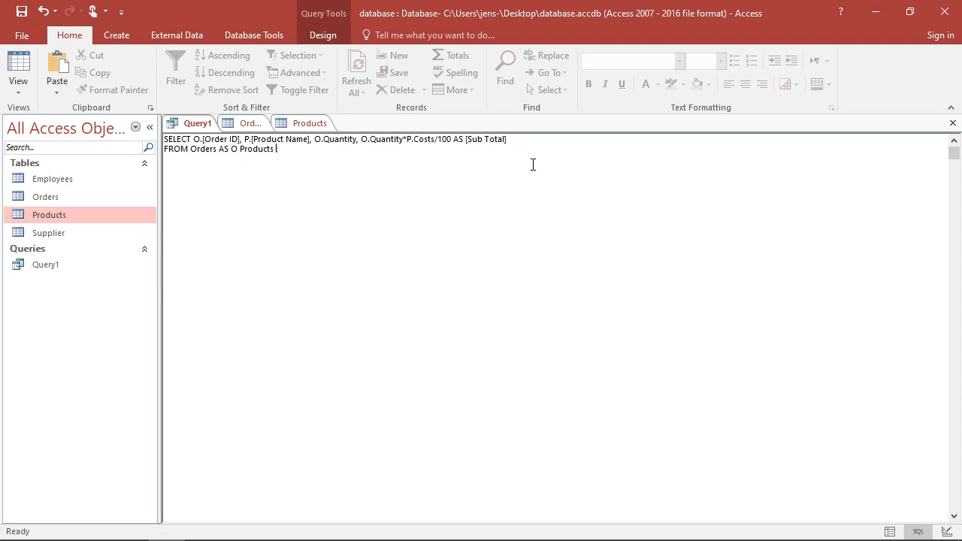
pyautogui.write('AS P;')
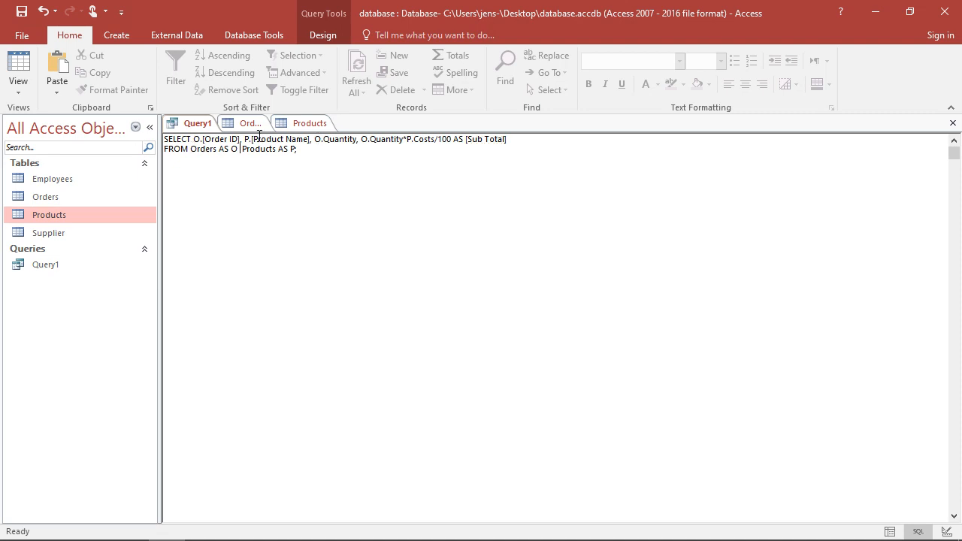
pyautogui.write('INNER JOIN')
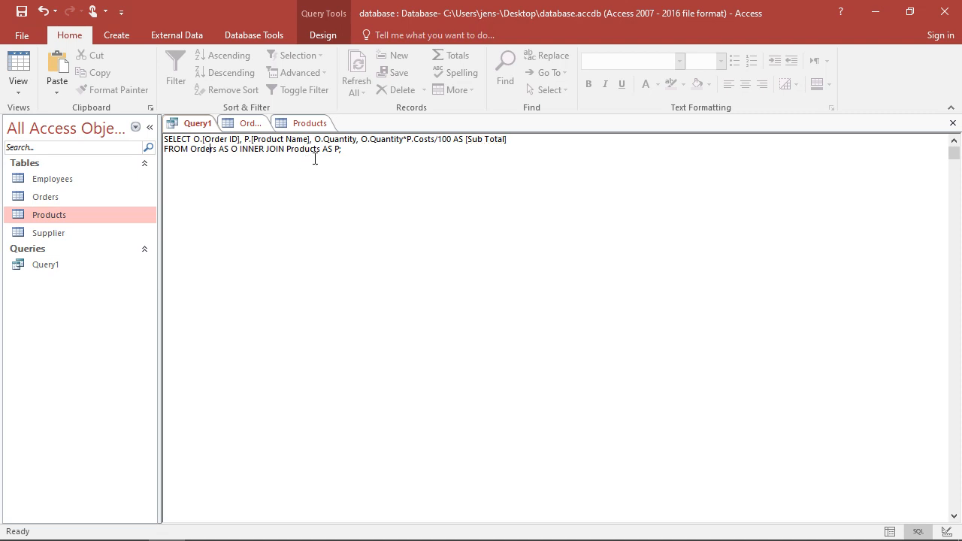
pyautogui.moveTo(362, 147)
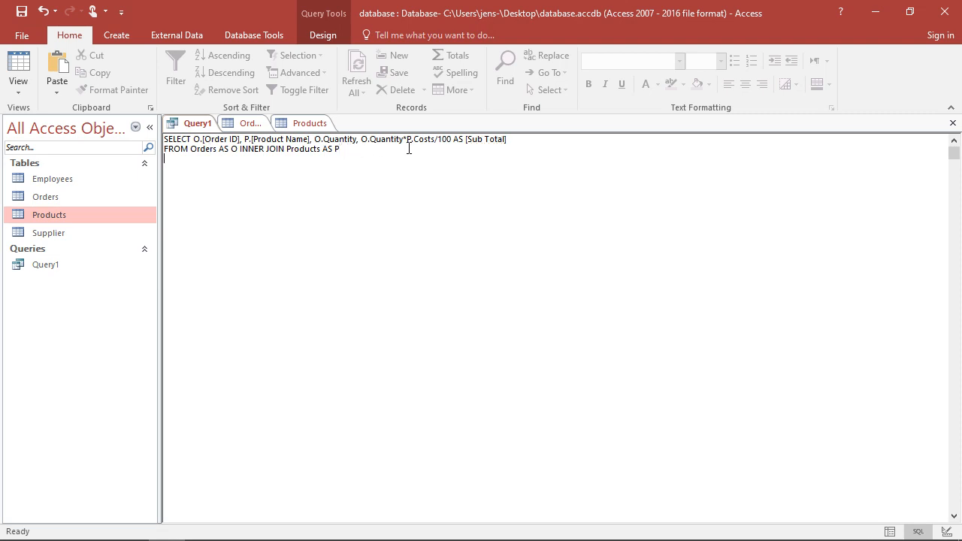
# Add the join condition ON O.[Product Code] = P.[Product Code];
pyautogui.write('ON')
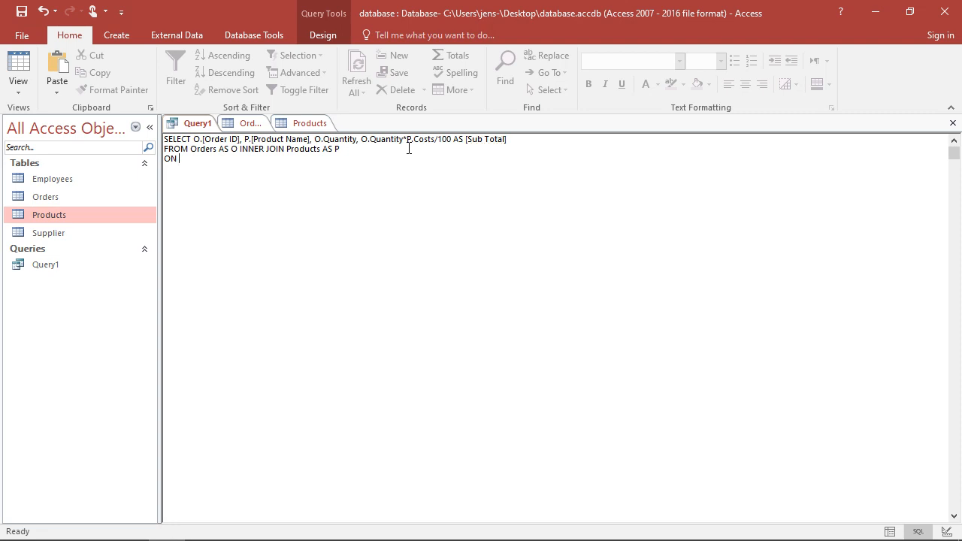
pyautogui.write('O')
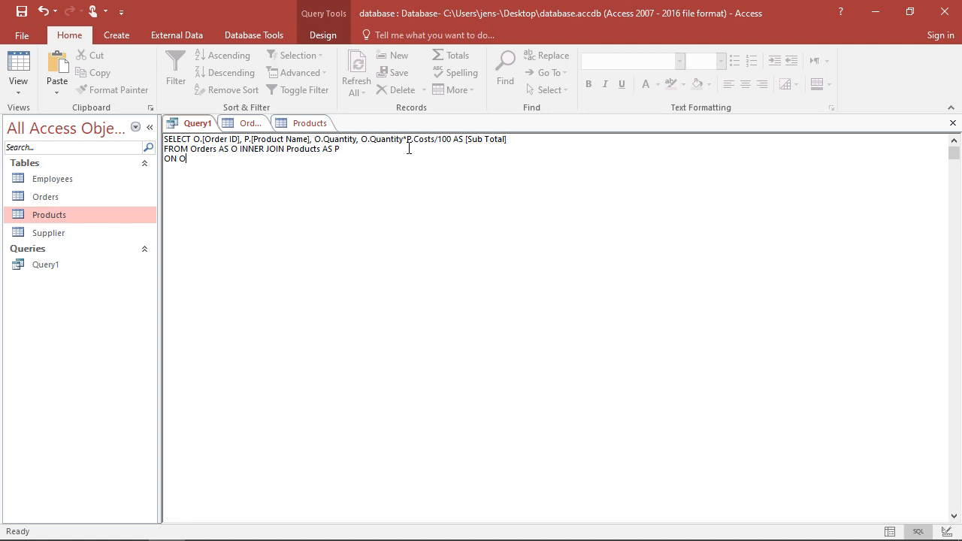
pyautogui.write('.')
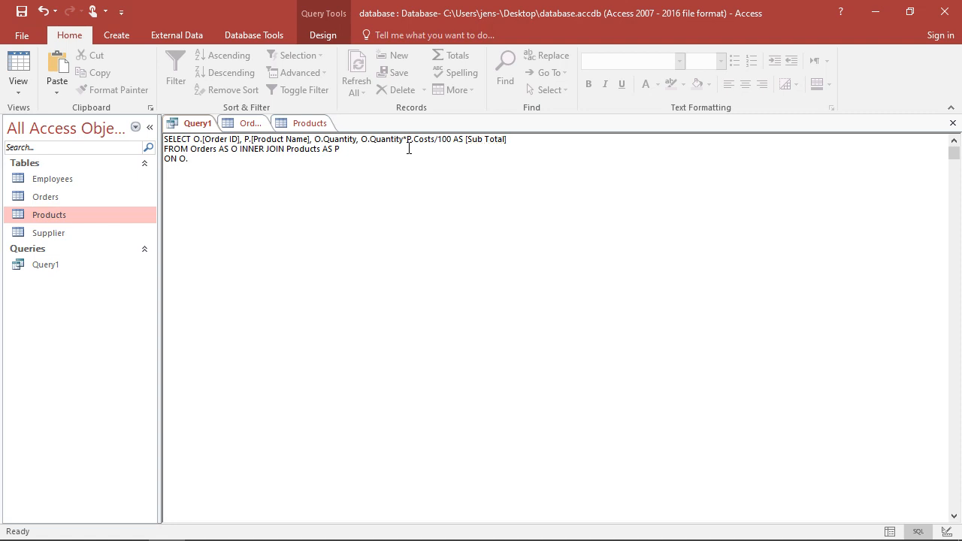
pyautogui.write('.')
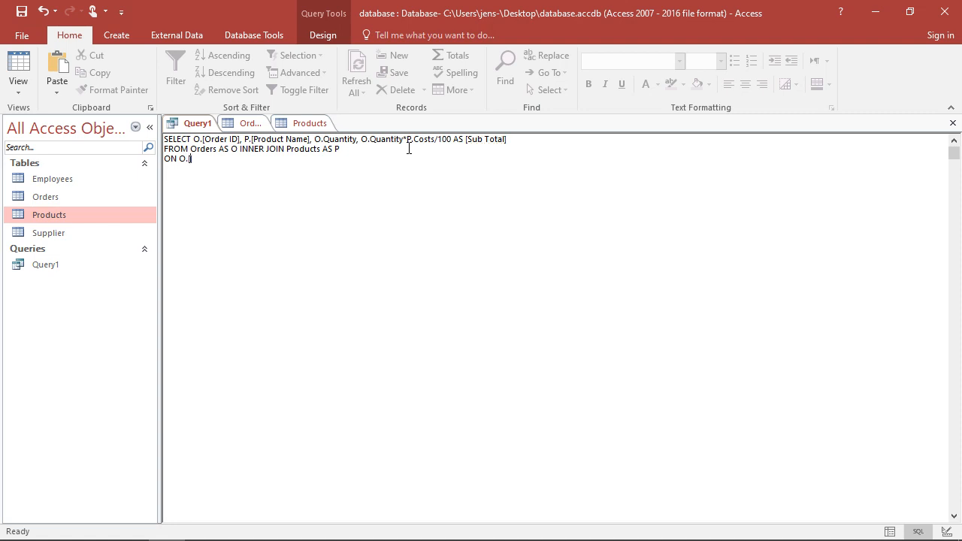
pyautogui.write('[Product Cod')
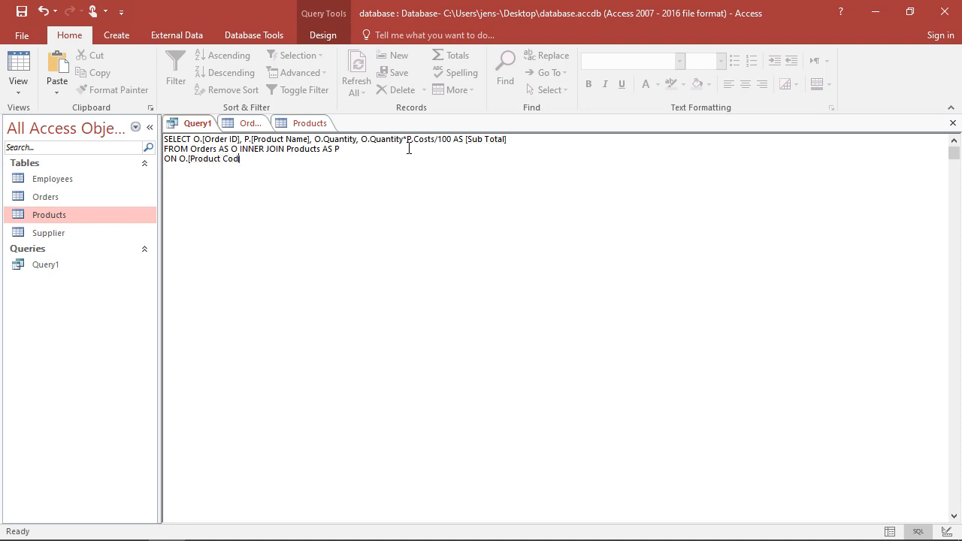
pyautogui.write('e] =')
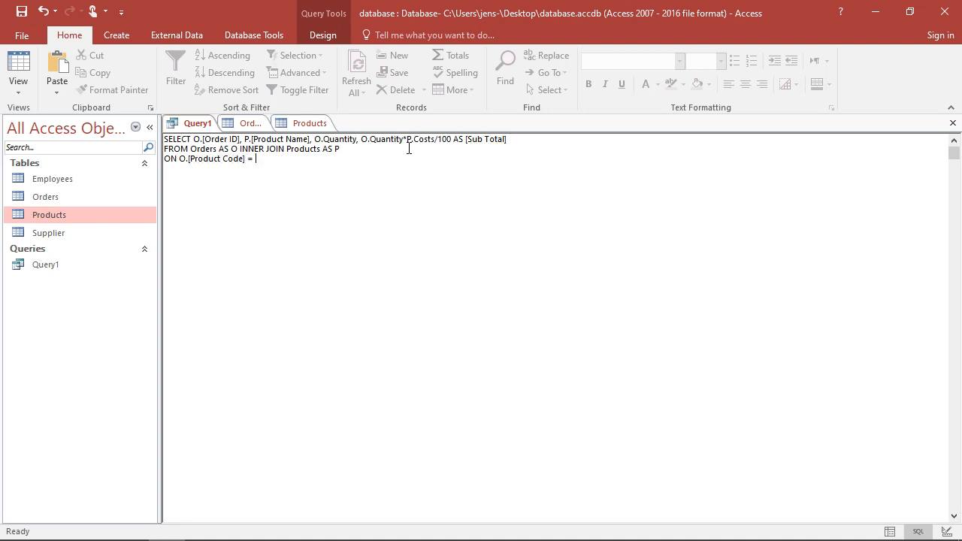
pyautogui.write('P.')
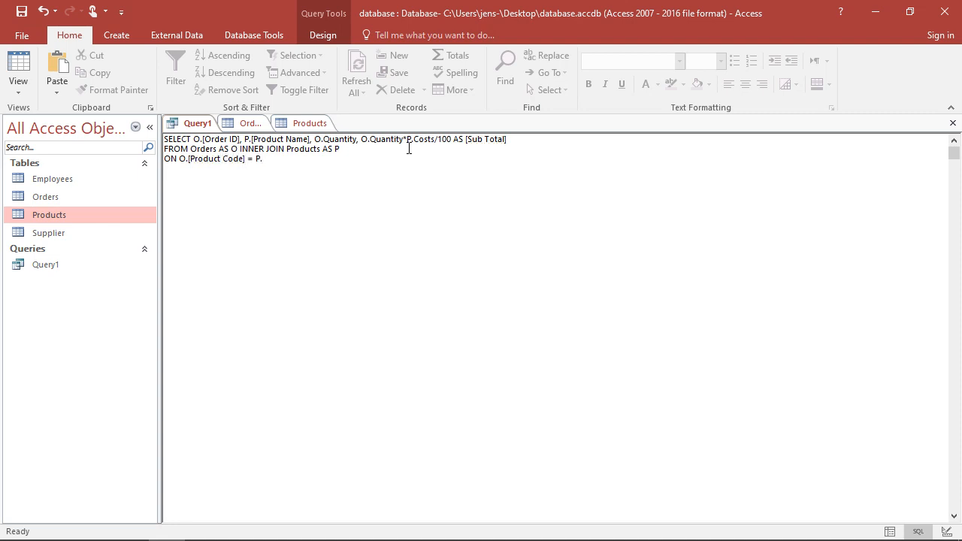
pyautogui.write('[Product Code')
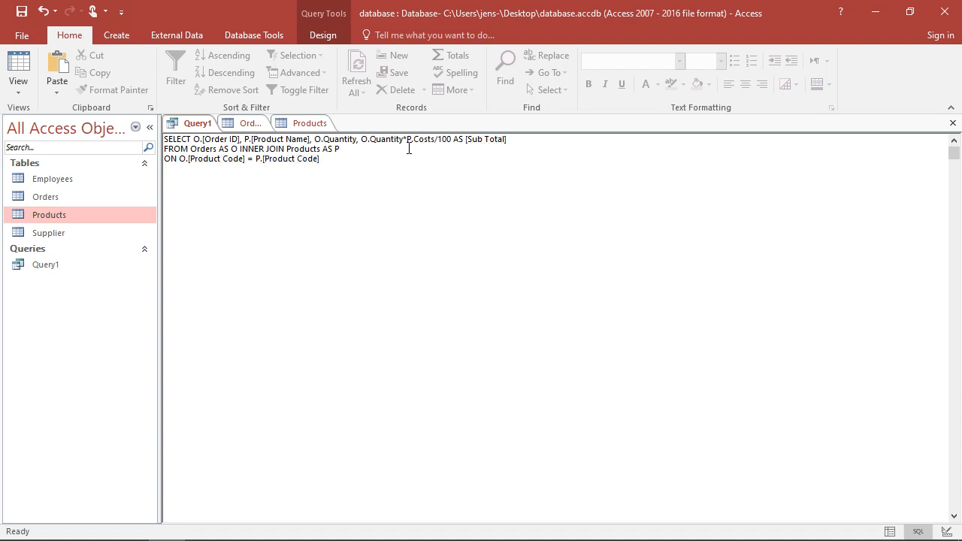
pyautogui.write(';')
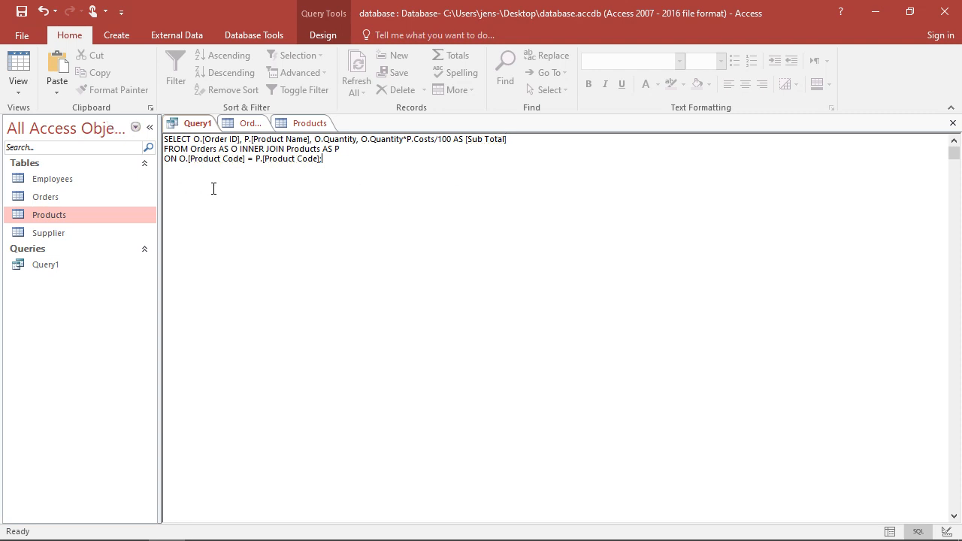
# View the joined query's 13 result rows in Datasheet View, then return to SQL View
pyautogui.click(18, 68)
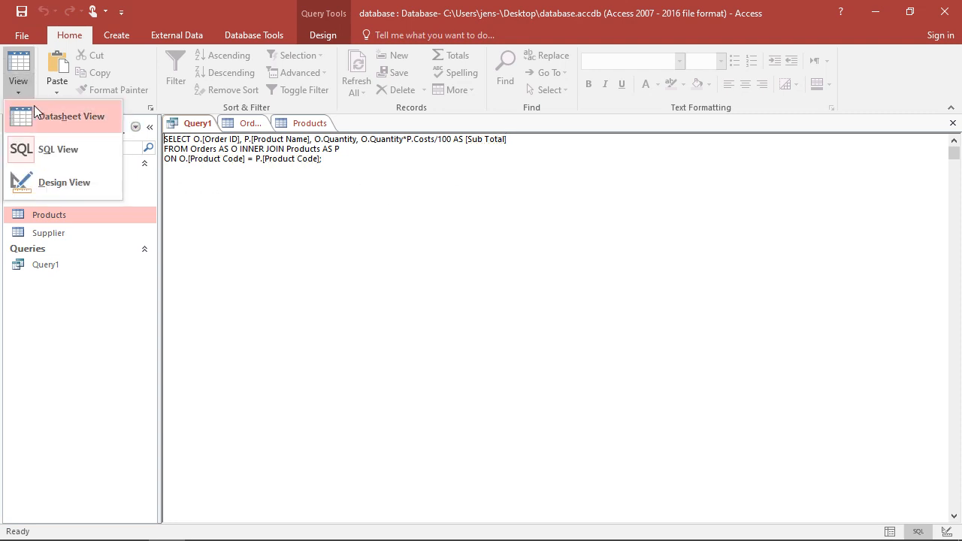
pyautogui.click(69, 115)
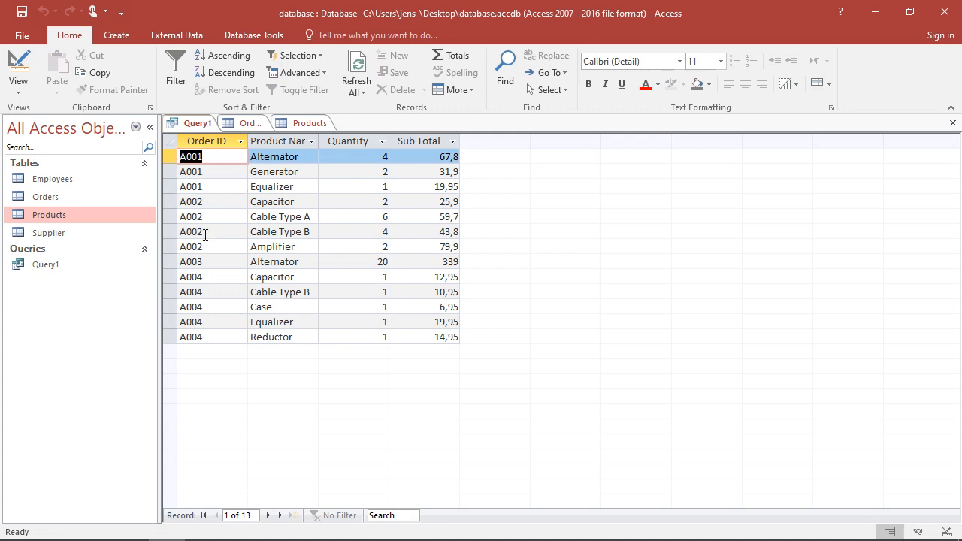
pyautogui.moveTo(256, 162)
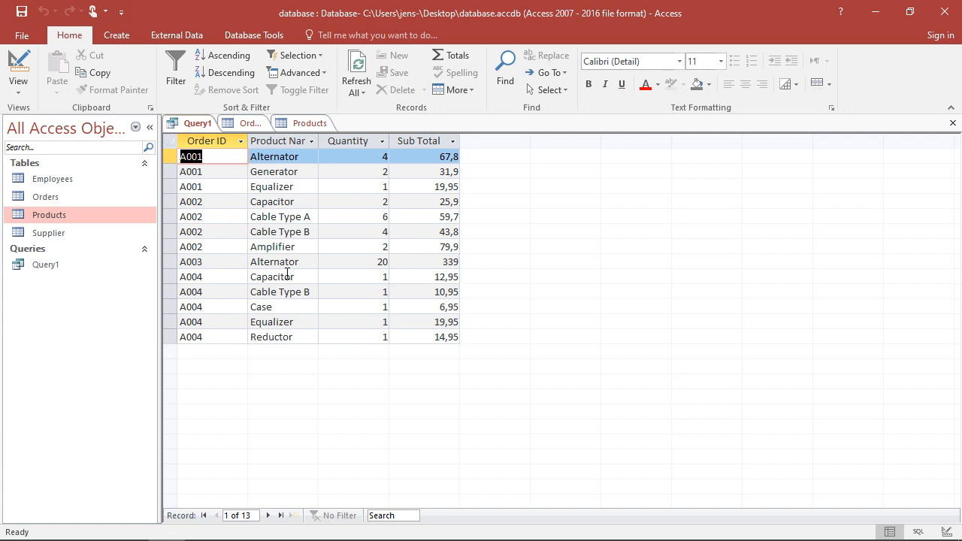
pyautogui.moveTo(441, 380)
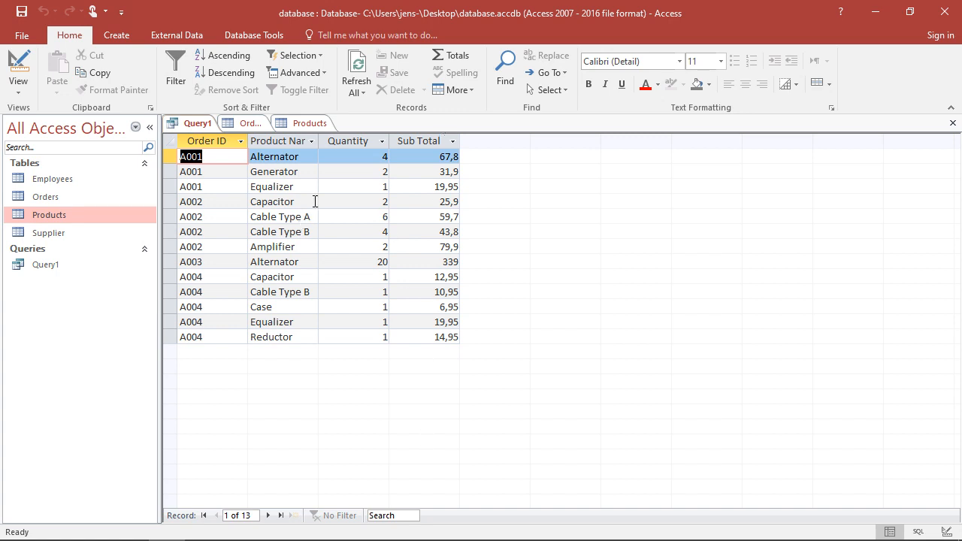
pyautogui.moveTo(216, 333)
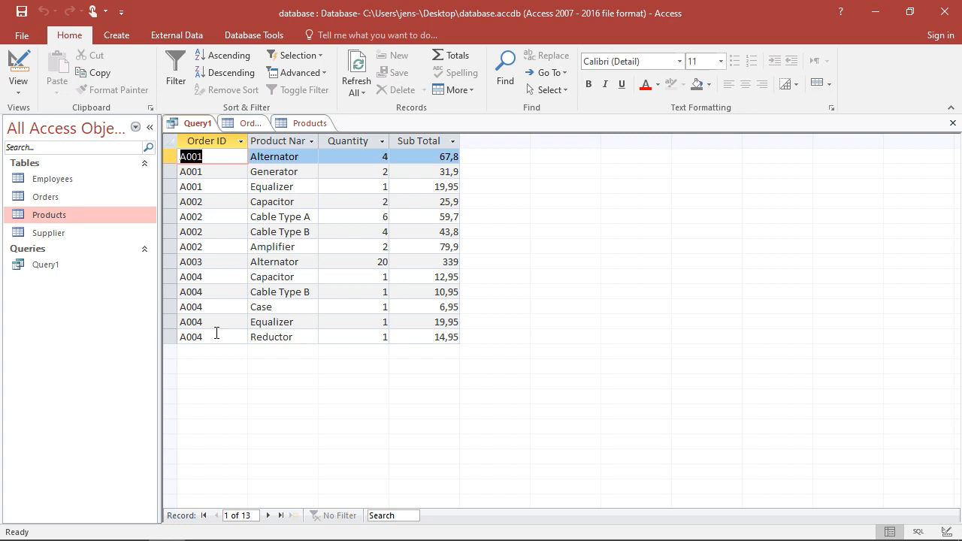
pyautogui.moveTo(215, 327)
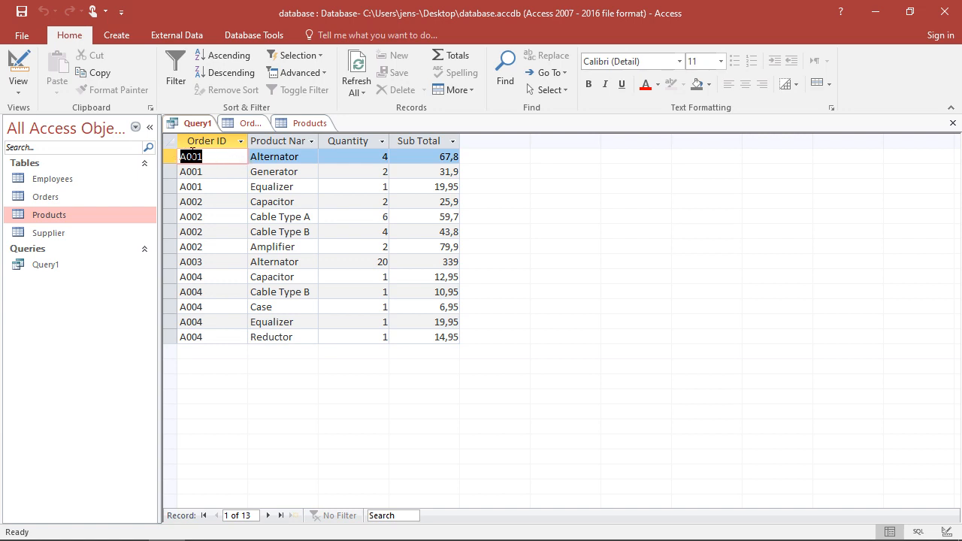
pyautogui.click(191, 156)
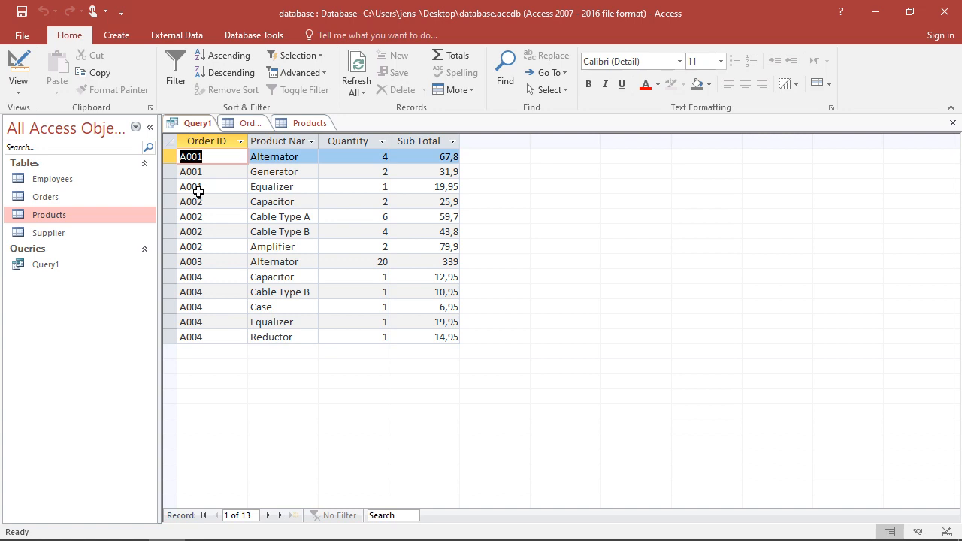
pyautogui.moveTo(197, 191)
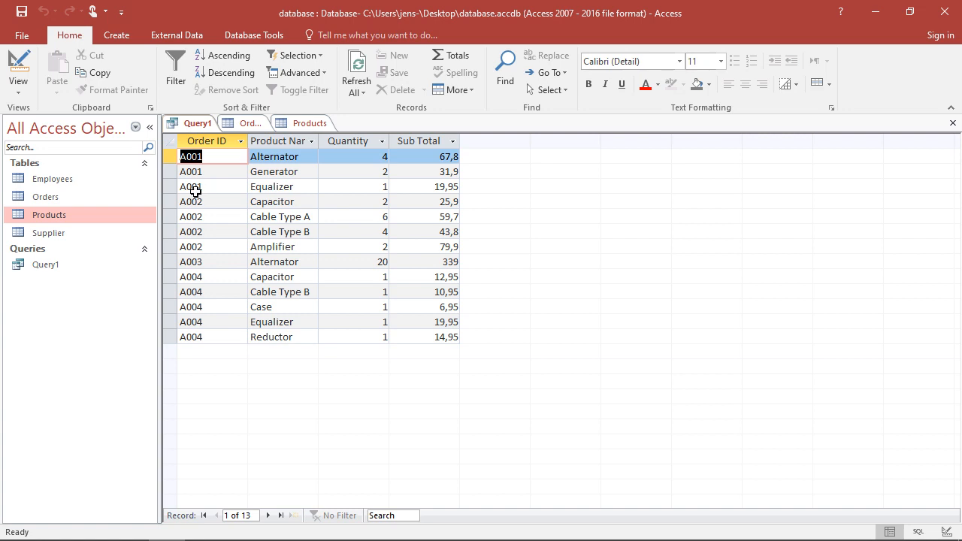
pyautogui.moveTo(195, 270)
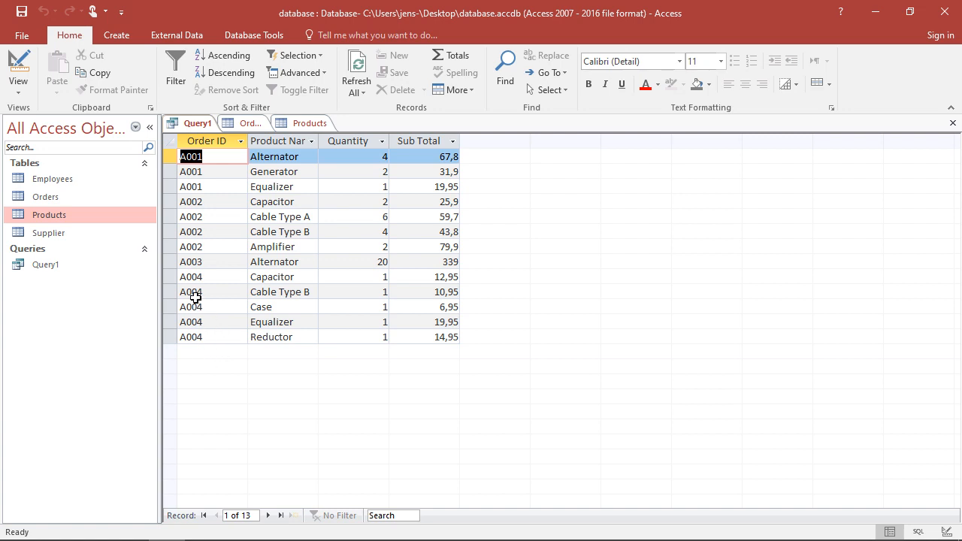
pyautogui.moveTo(201, 156)
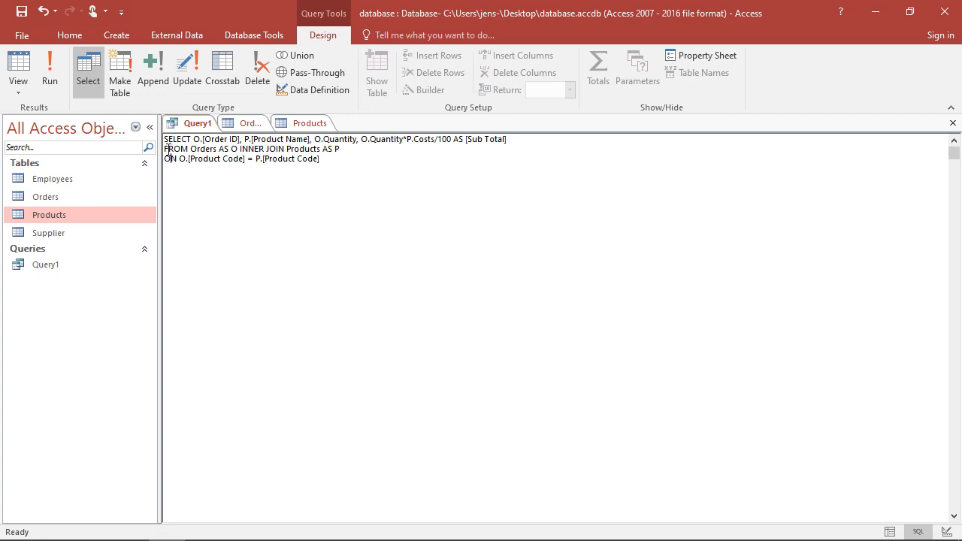
# Append ORDER BY O.[Order ID]; on a new line after the join condition
pyautogui.moveTo(167, 148); pyautogui.dragTo(320, 159)
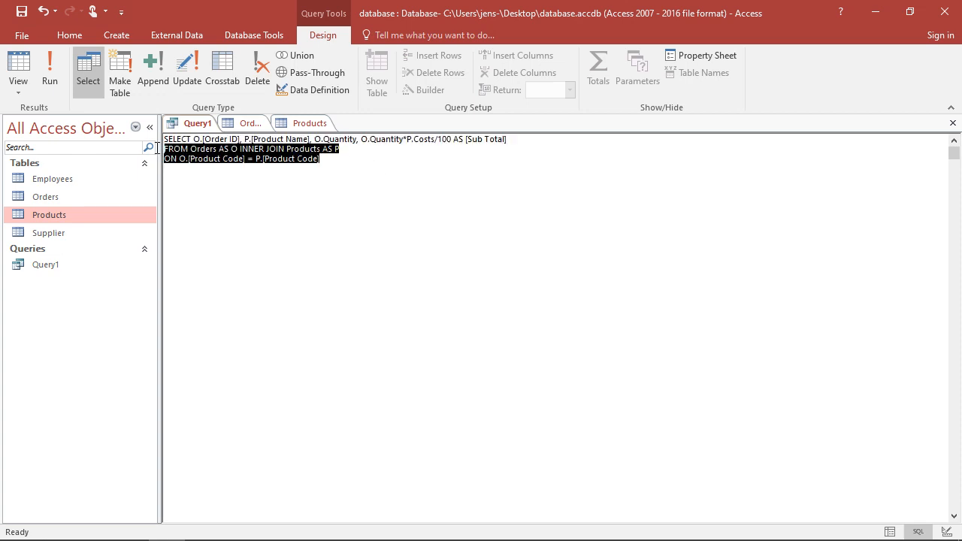
pyautogui.moveTo(271, 159)
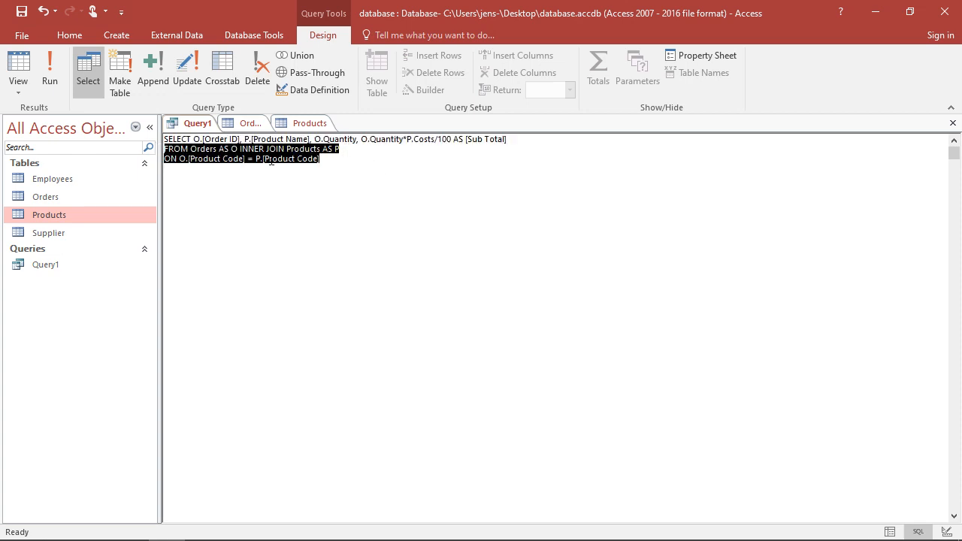
pyautogui.click(620, 246)
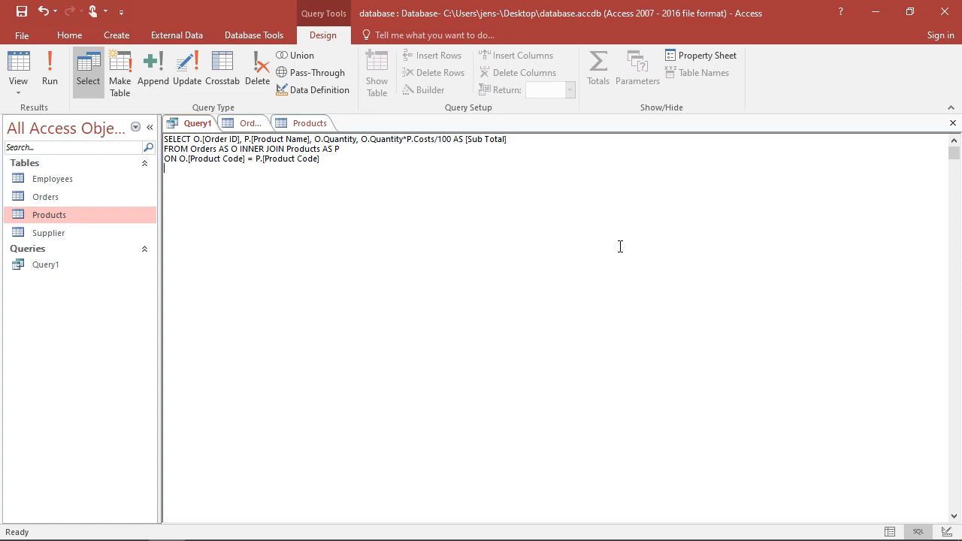
pyautogui.write('ORDER BY')
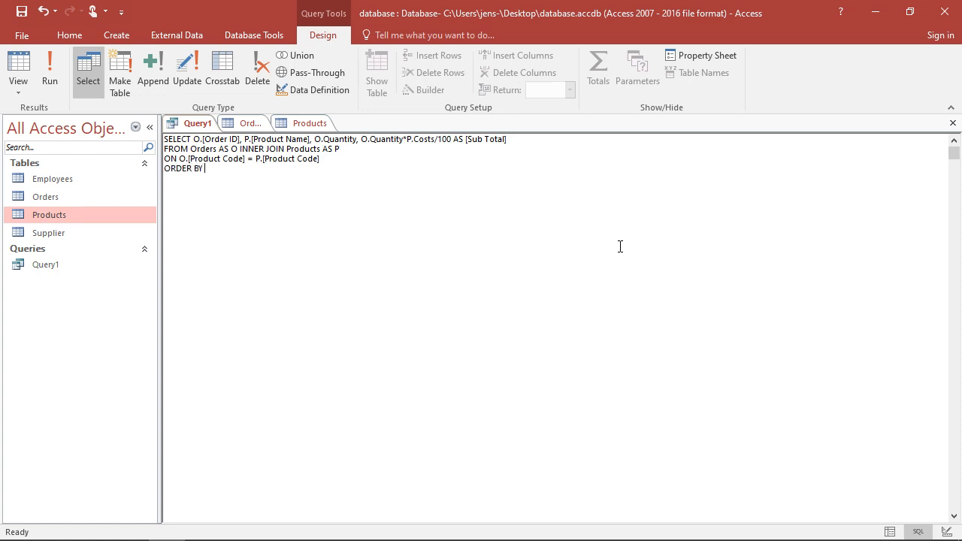
pyautogui.write('P')
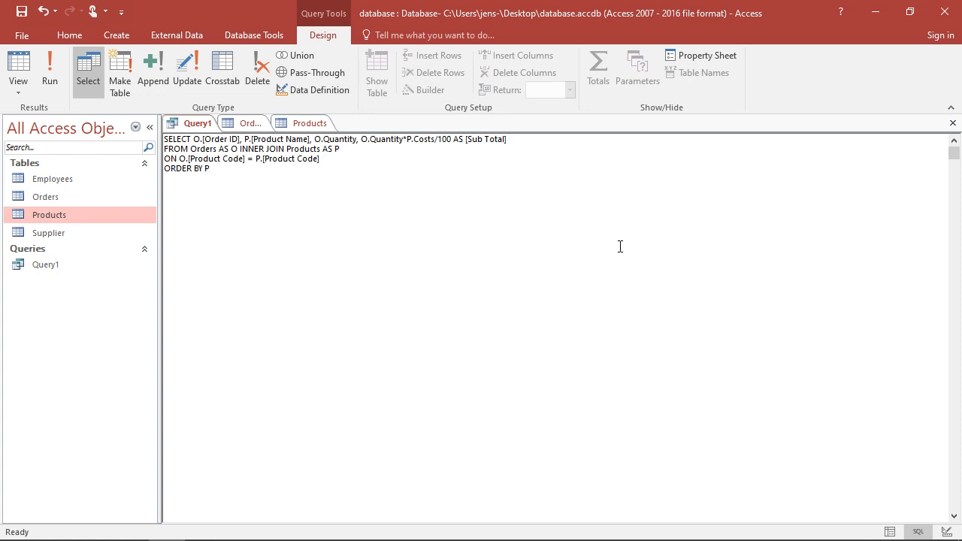
pyautogui.write('O.[')
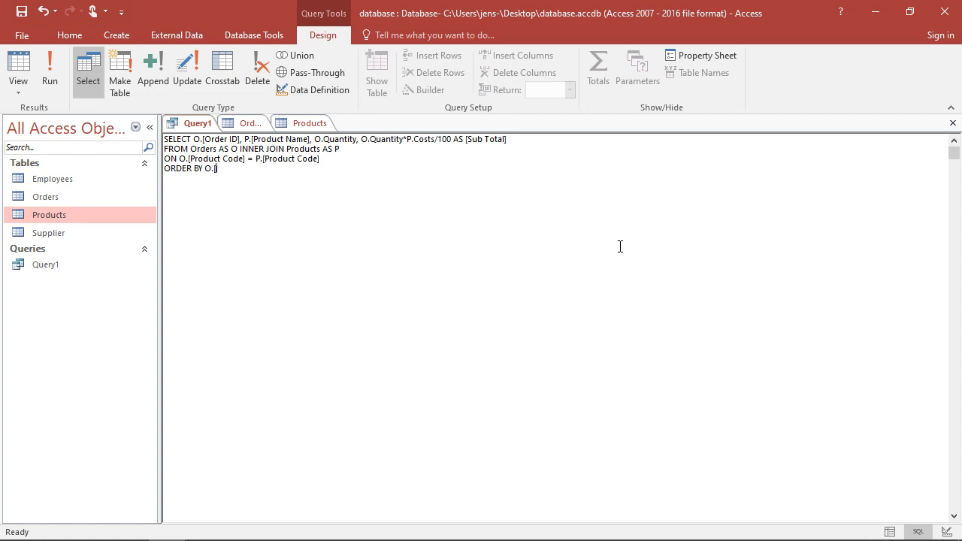
pyautogui.write('Order ID]')
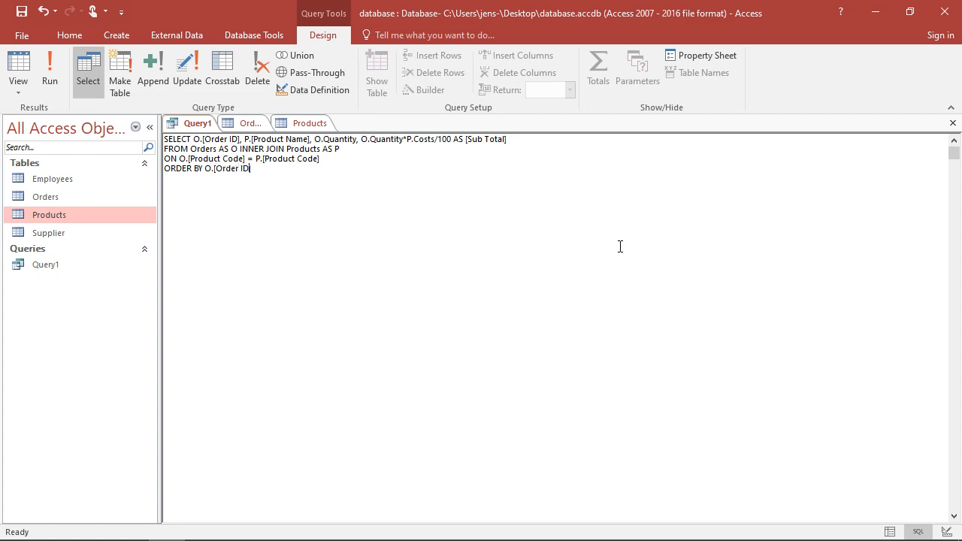
pyautogui.write(';')
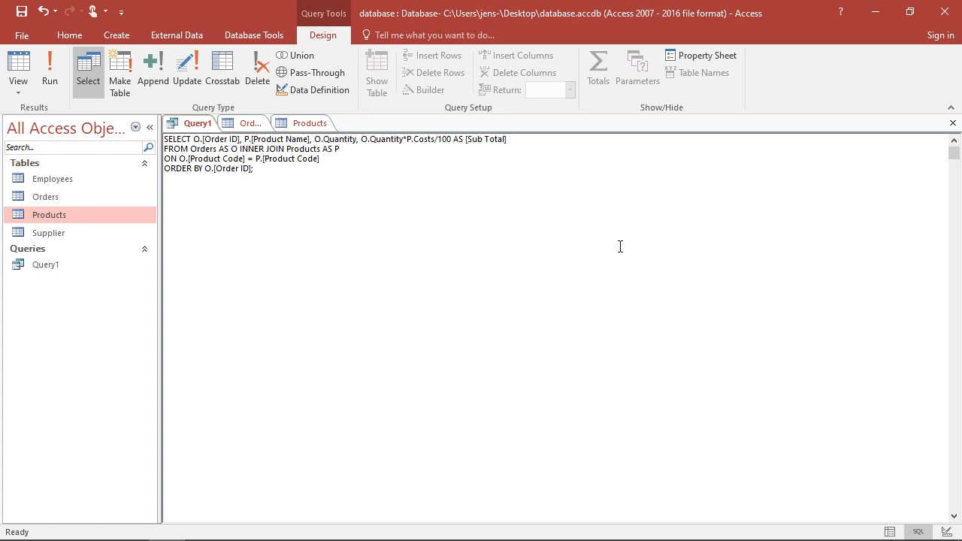
pyautogui.moveTo(49, 67)
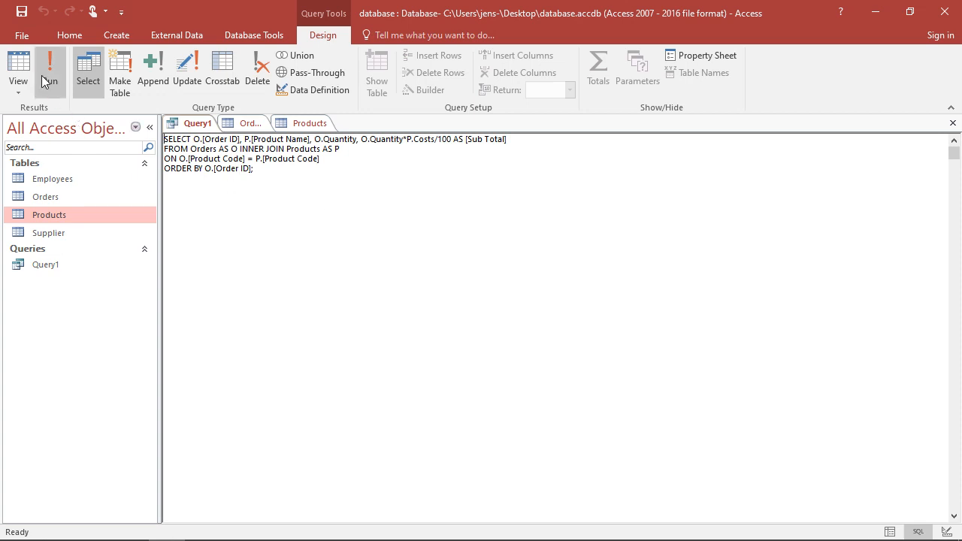
# Run the sorted query, showing 13 order lines from A001 to A004
pyautogui.click(49, 71)
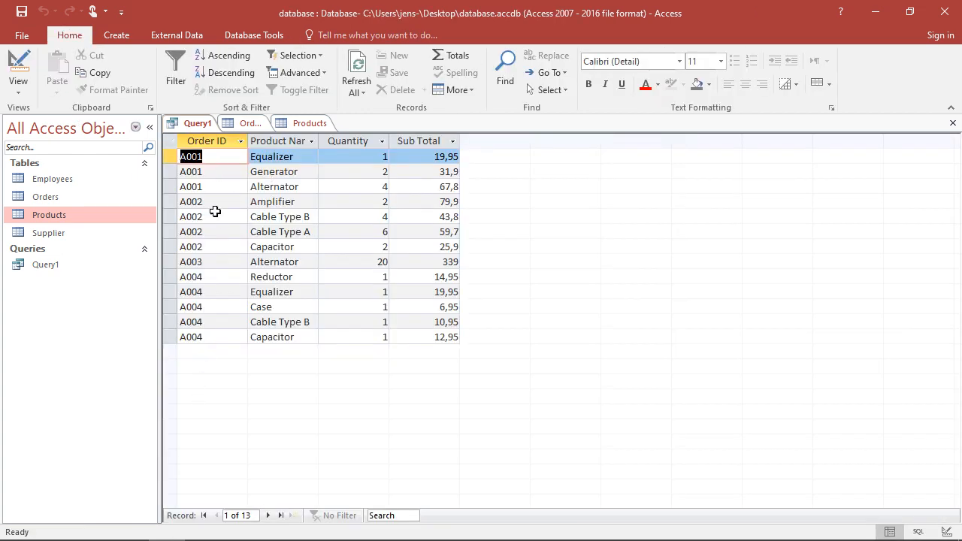
pyautogui.moveTo(234, 165)
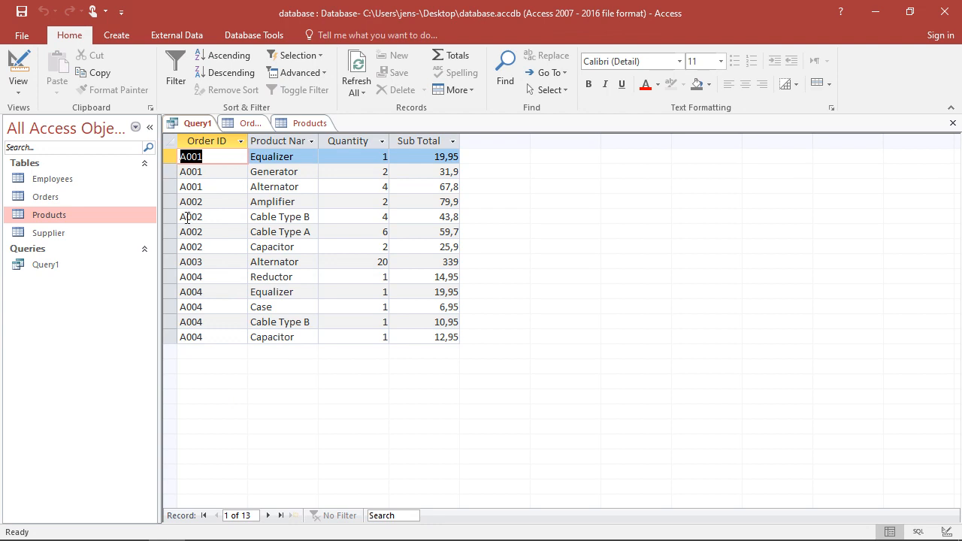
pyautogui.moveTo(260, 232)
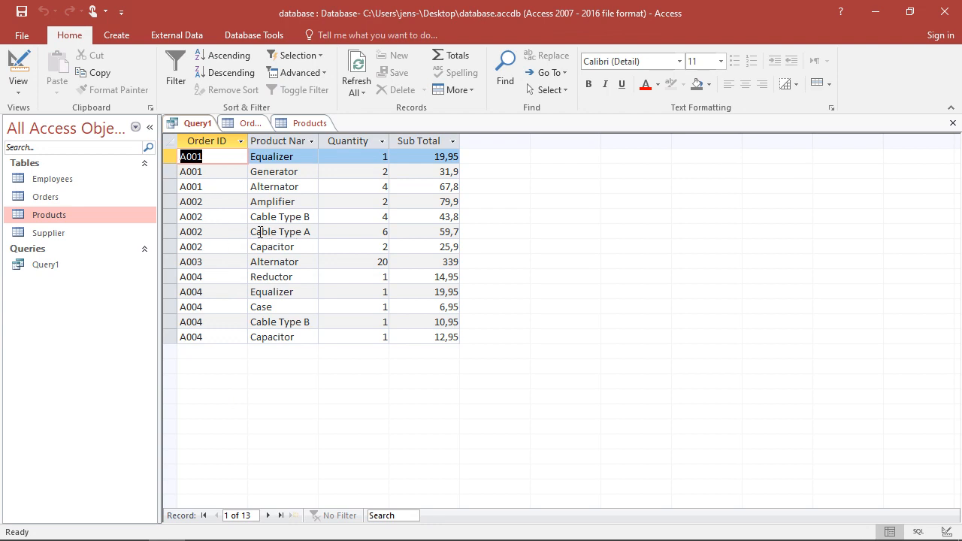
pyautogui.moveTo(219, 194)
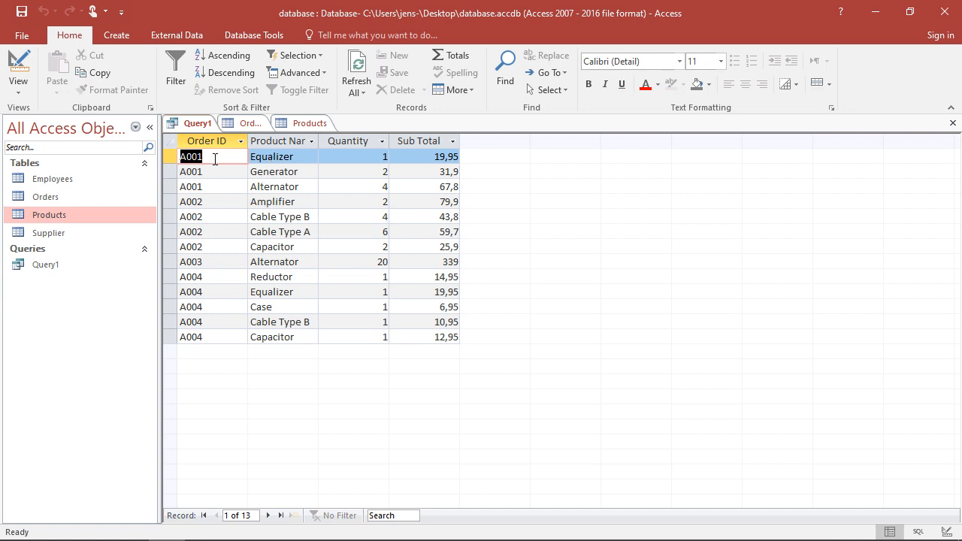
pyautogui.moveTo(201, 196)
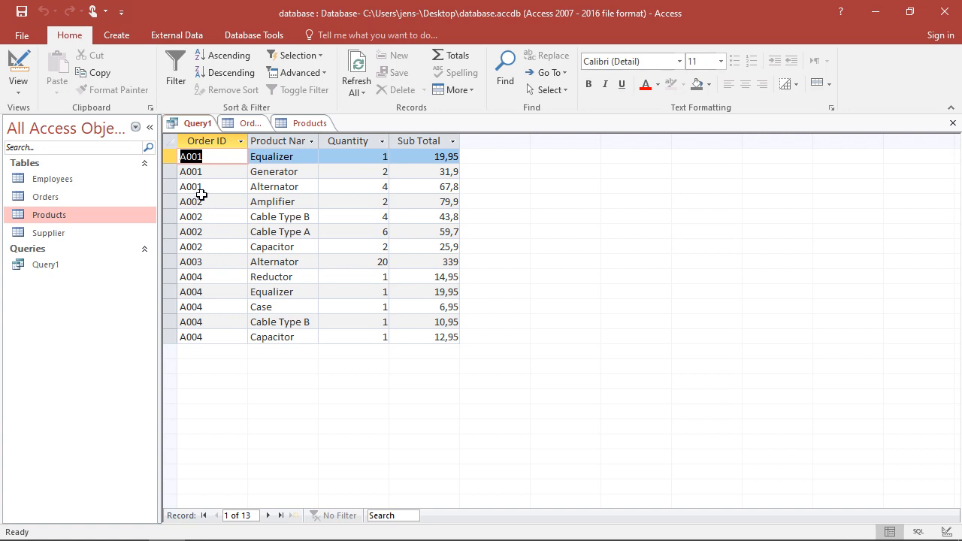
pyautogui.moveTo(200, 194)
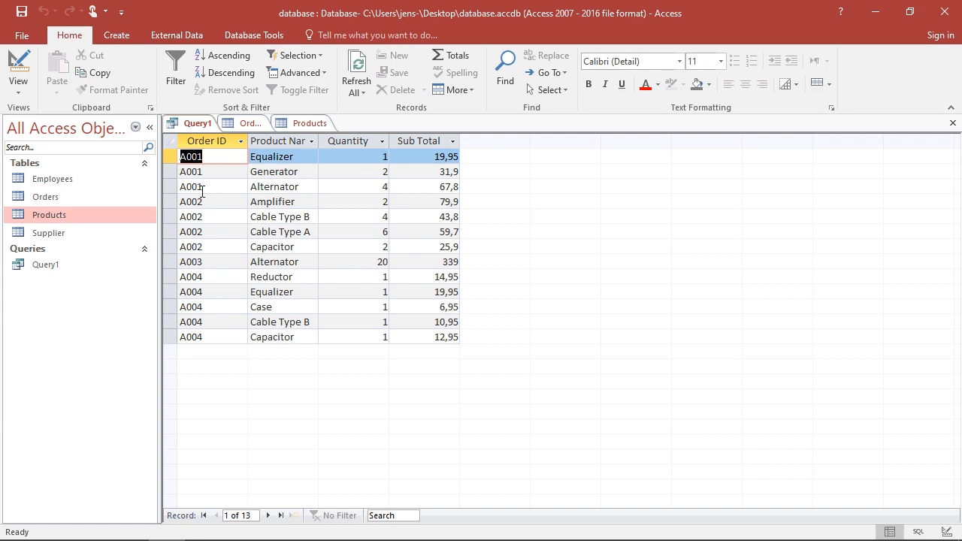